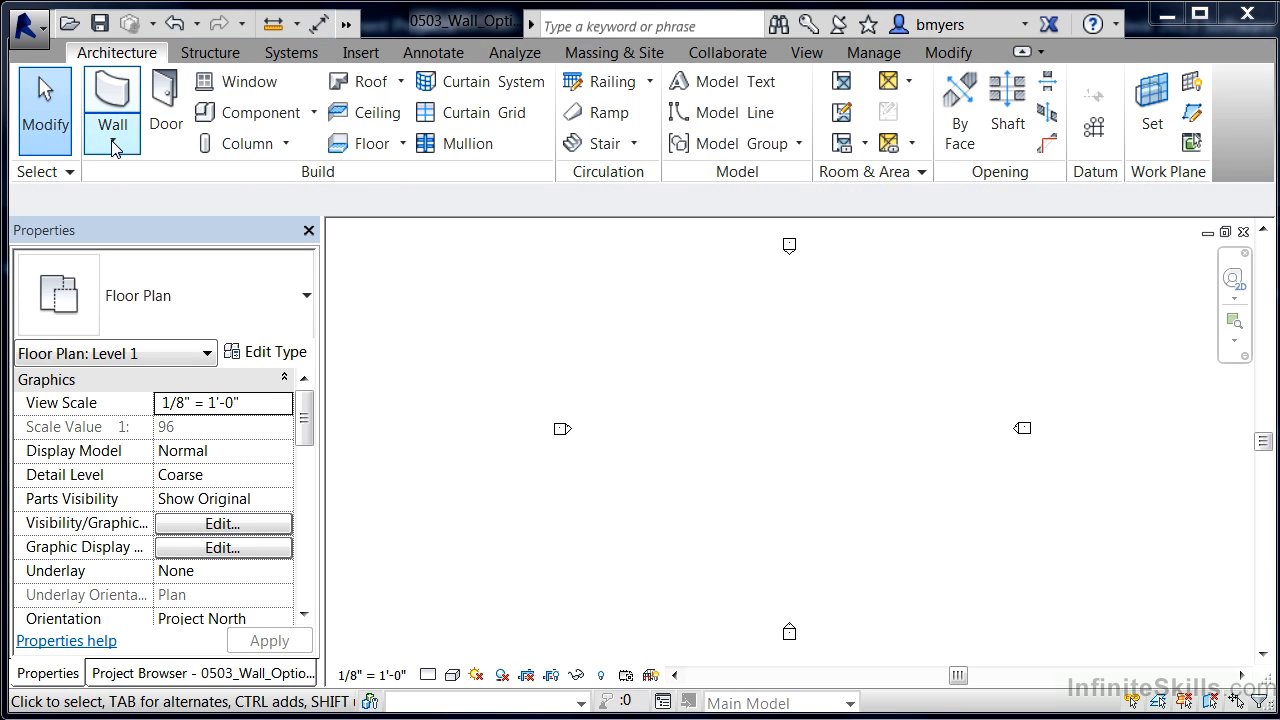
Start the Wall: Architectural tool to place Generic - 8" walls on Level 1
{"action": "left_click", "coordinate": [112, 124]}
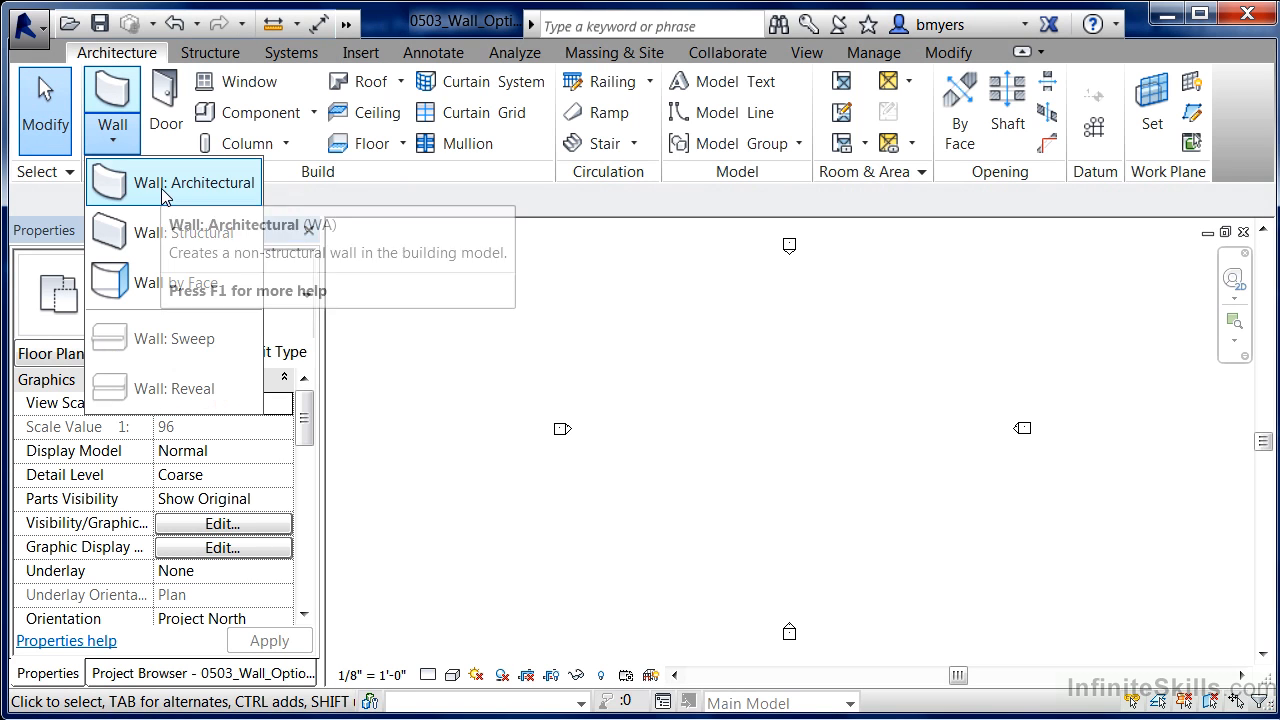
{"action": "left_click", "coordinate": [187, 182]}
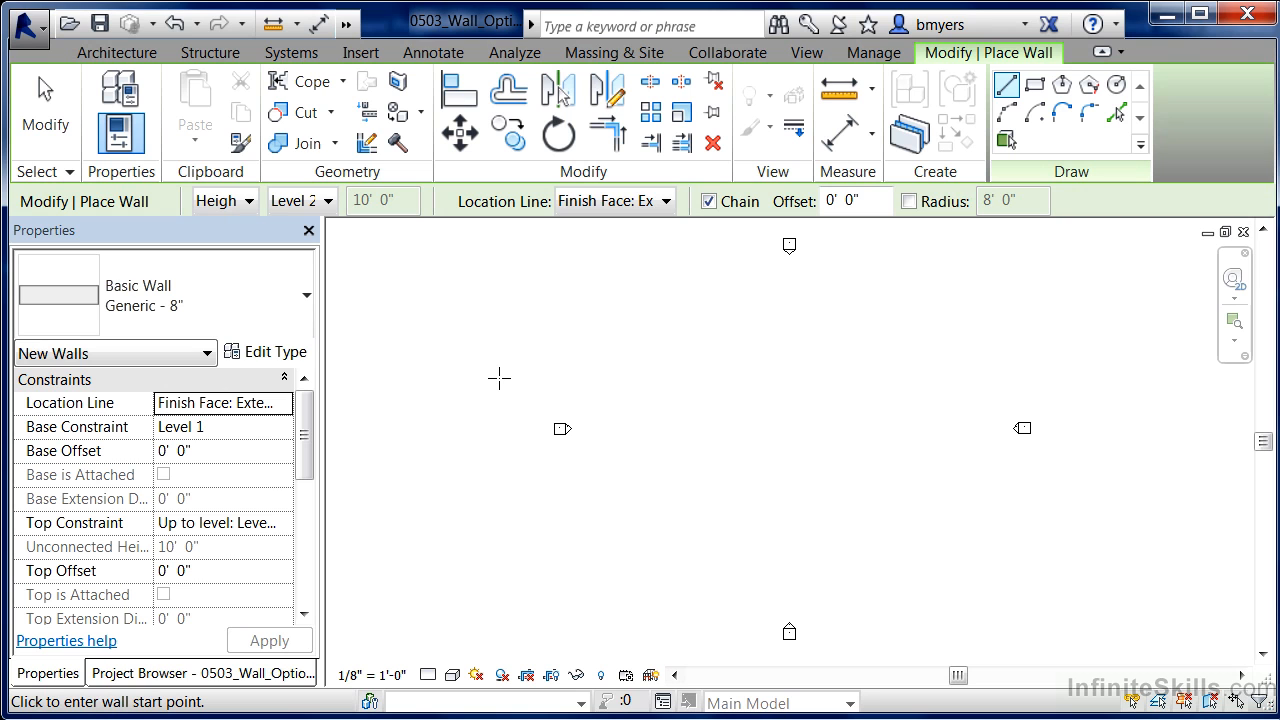
{"action": "mouse_move", "coordinate": [473, 338]}
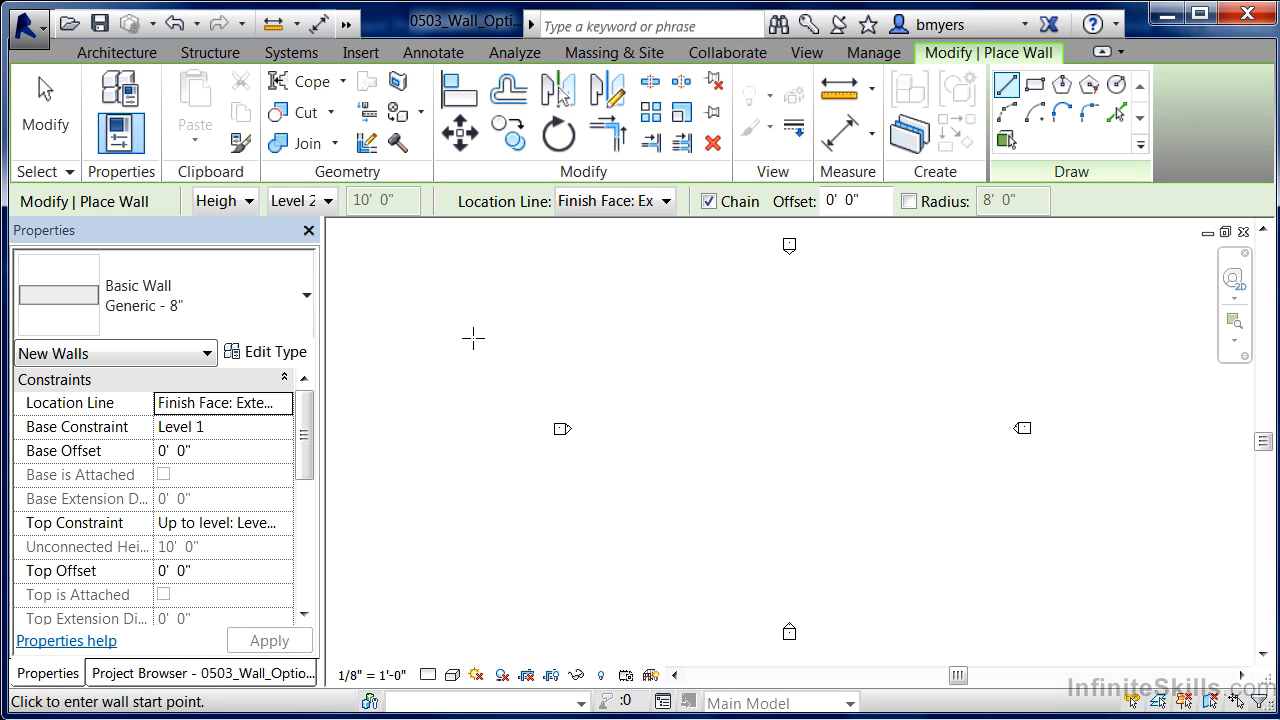
{"action": "mouse_move", "coordinate": [250, 201]}
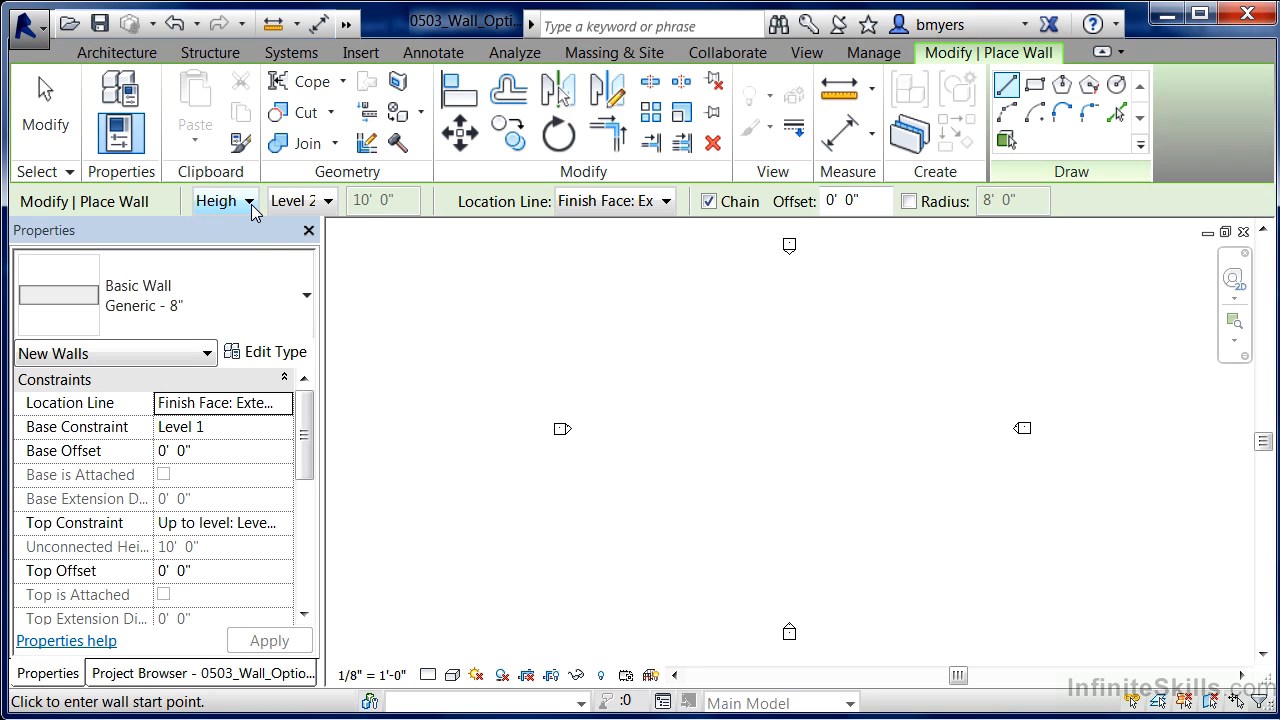
Keep new walls extending upward by Height and dismiss the default-settings warning
{"action": "left_click", "coordinate": [224, 201]}
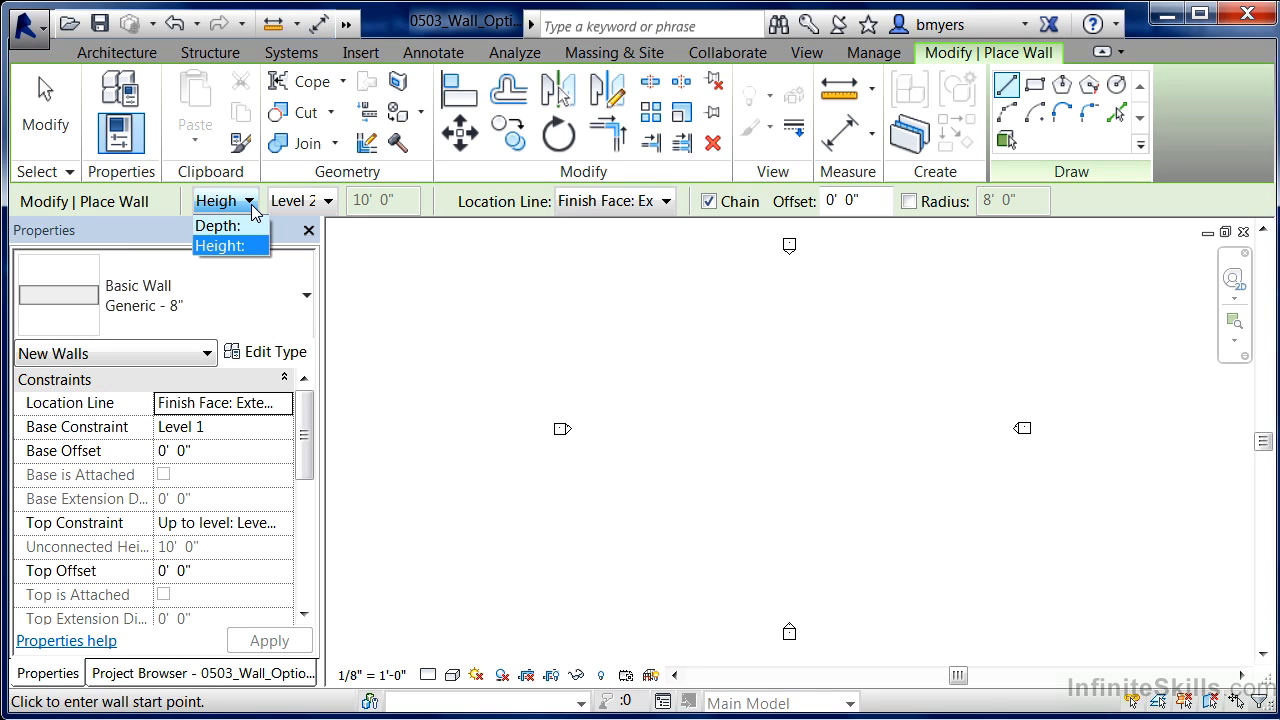
{"action": "mouse_move", "coordinate": [233, 246]}
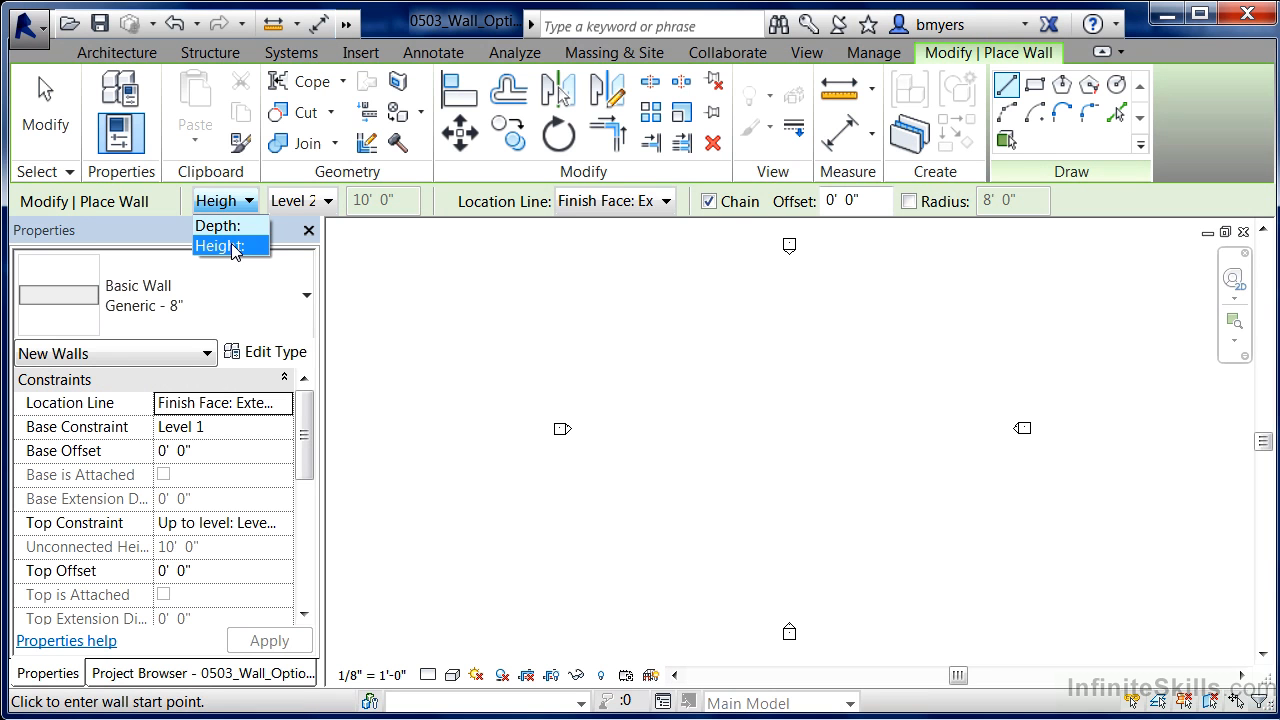
{"action": "left_click", "coordinate": [219, 246]}
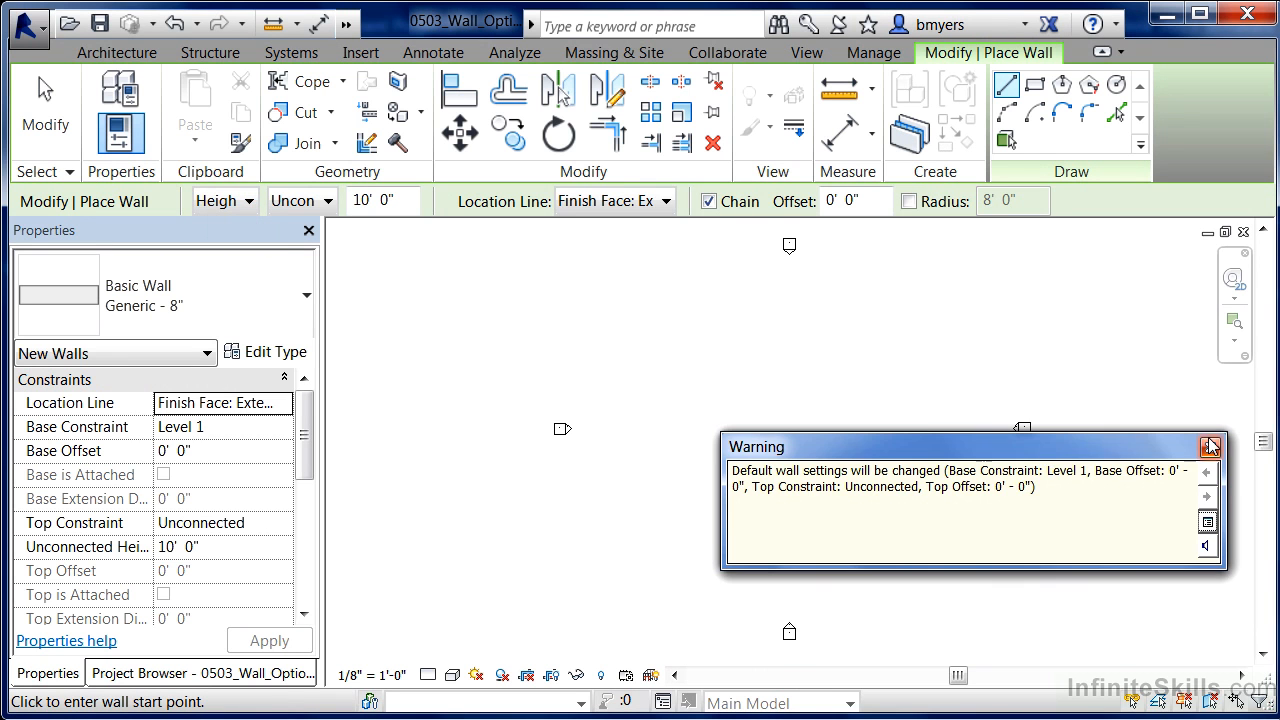
{"action": "left_click", "coordinate": [1210, 447]}
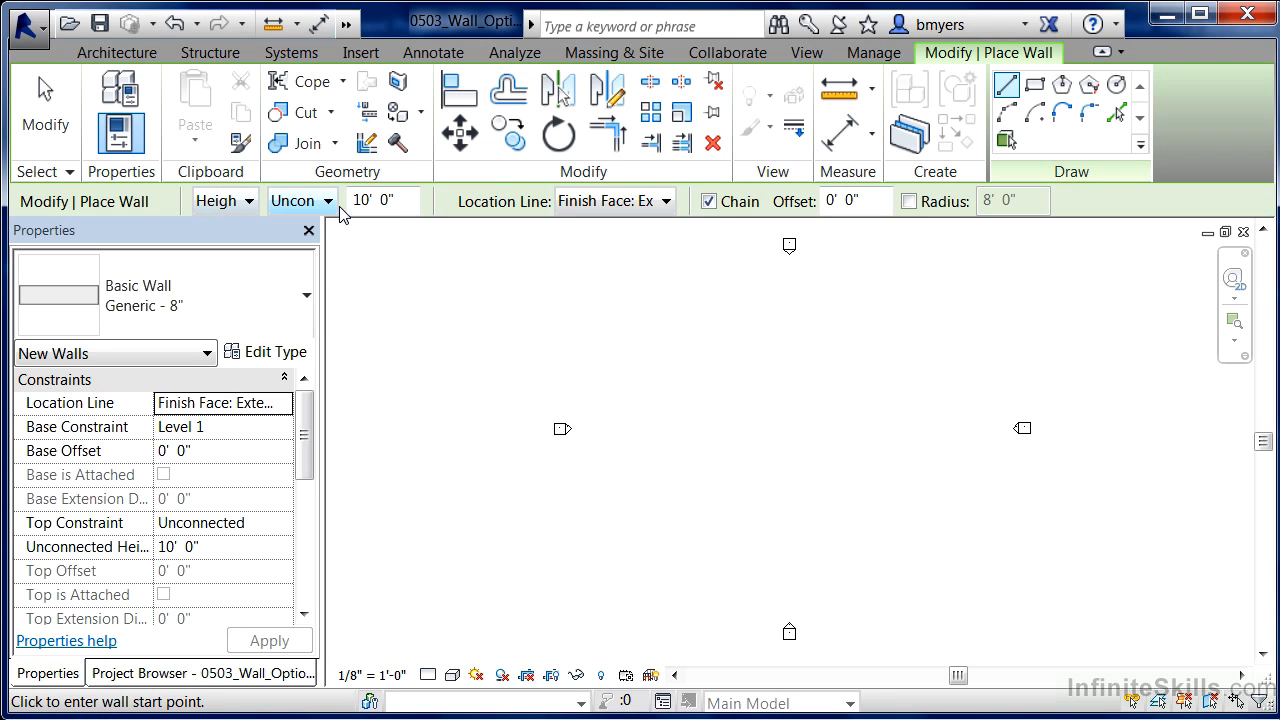
Open the top-constraint list (Level 1, Level 2, Unconnected) with Unconnected current
{"action": "left_click", "coordinate": [300, 200]}
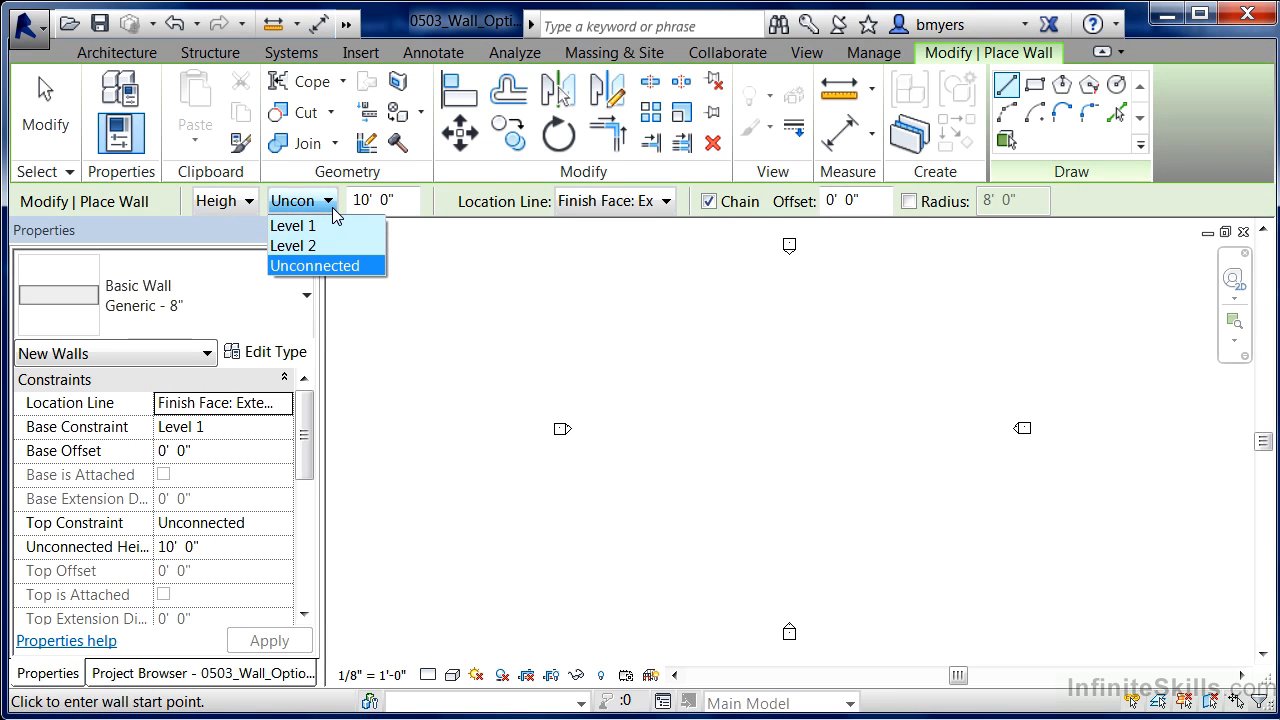
{"action": "mouse_move", "coordinate": [320, 245]}
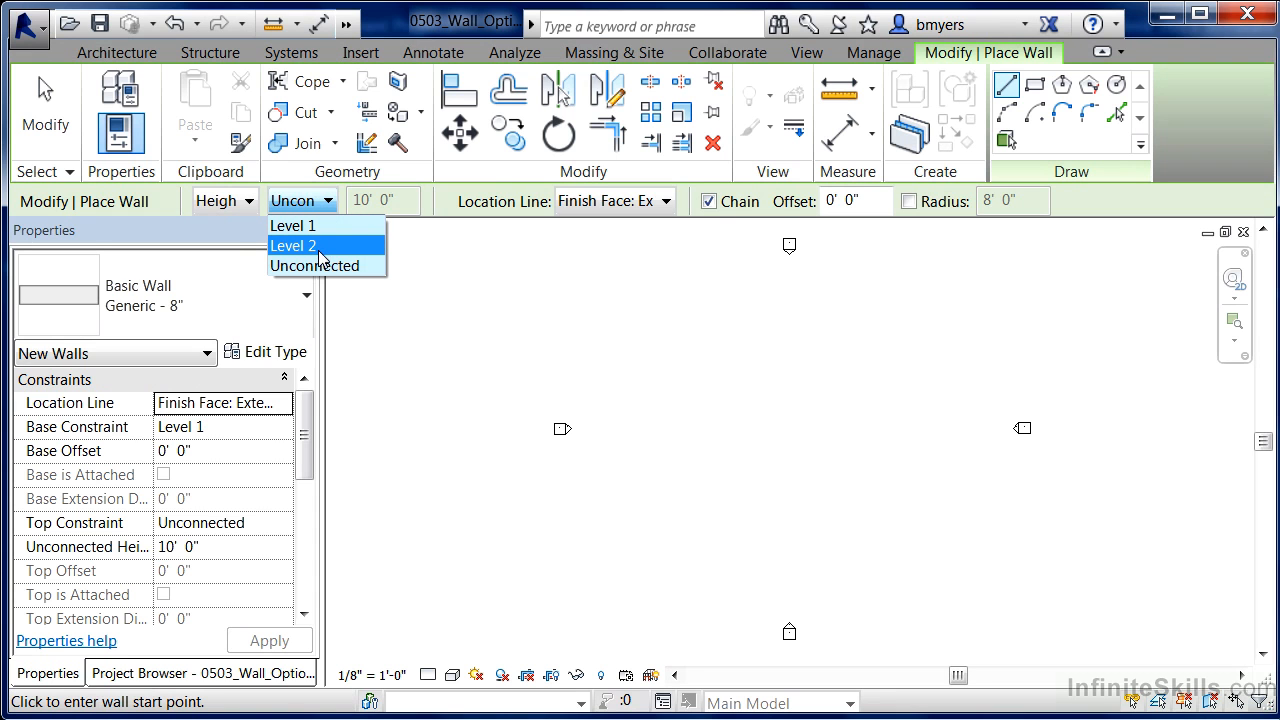
{"action": "mouse_move", "coordinate": [328, 265]}
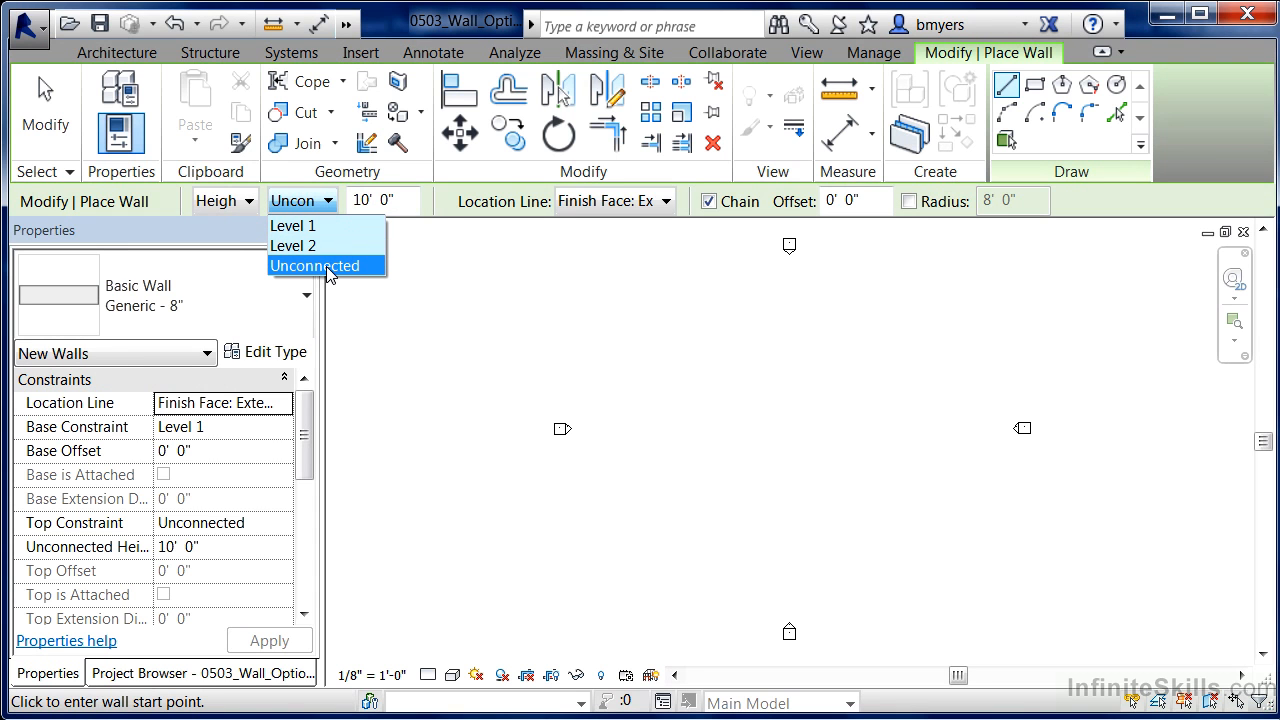
{"action": "mouse_move", "coordinate": [325, 245]}
{"action": "type", "text": "12"}
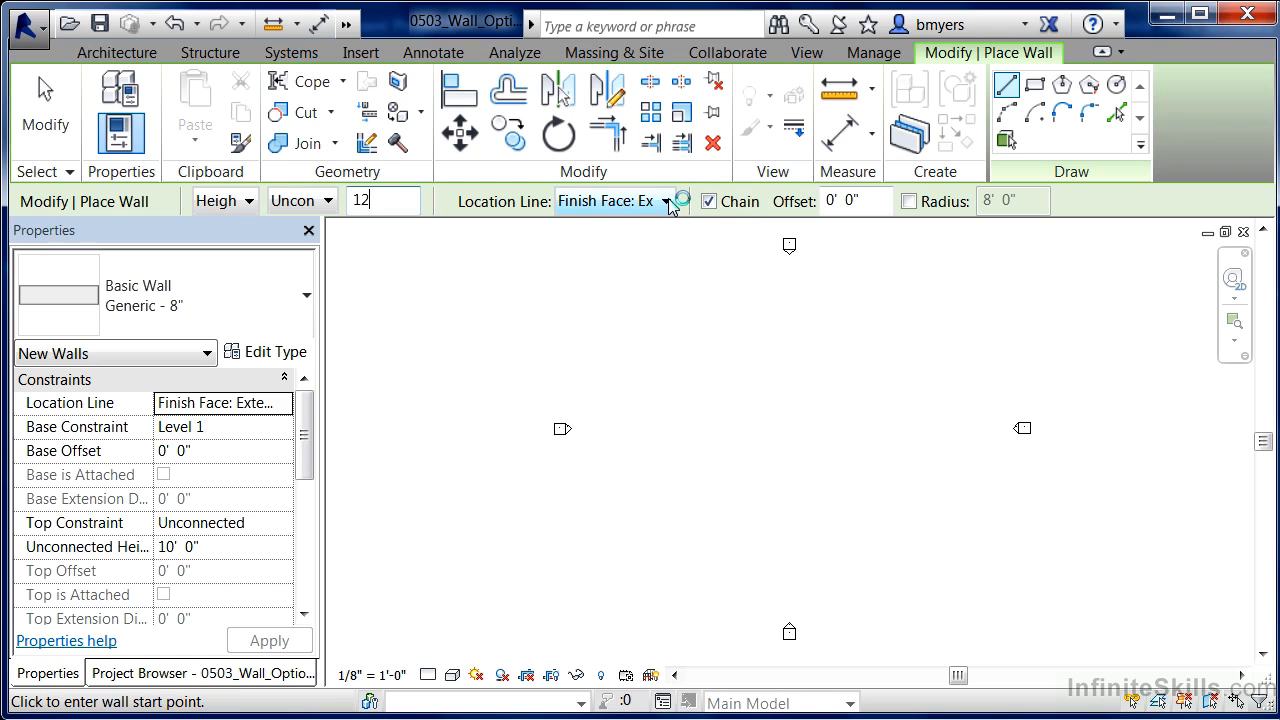
{"action": "mouse_move", "coordinate": [453, 207]}
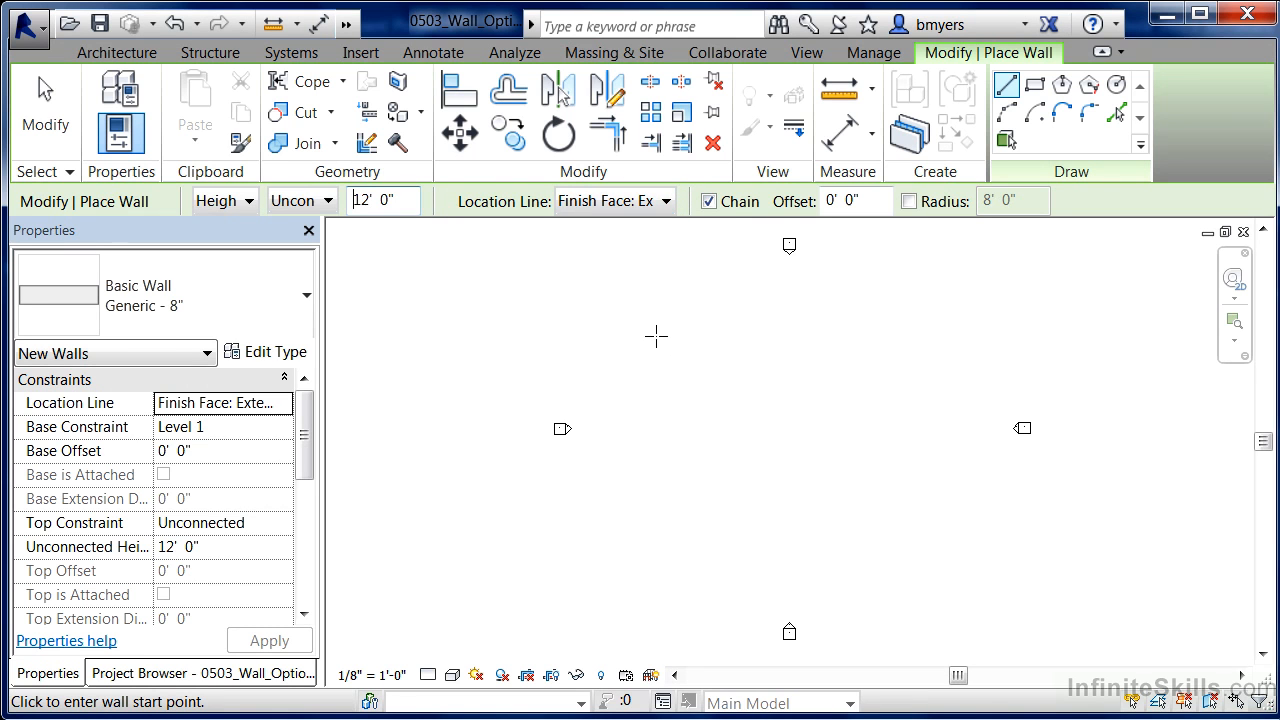
{"action": "mouse_move", "coordinate": [650, 334]}
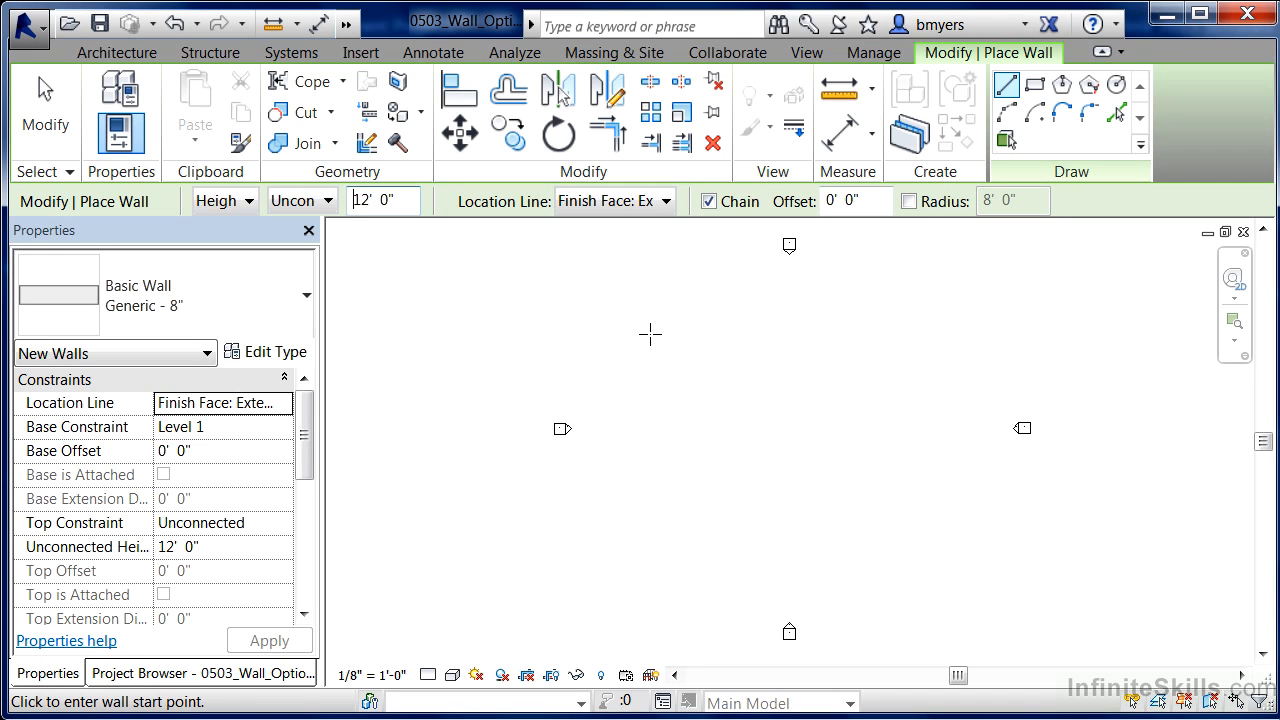
Set the start point of the first horizontal wall, aligned by Finish Face: Exterior
{"action": "left_click", "coordinate": [660, 335]}
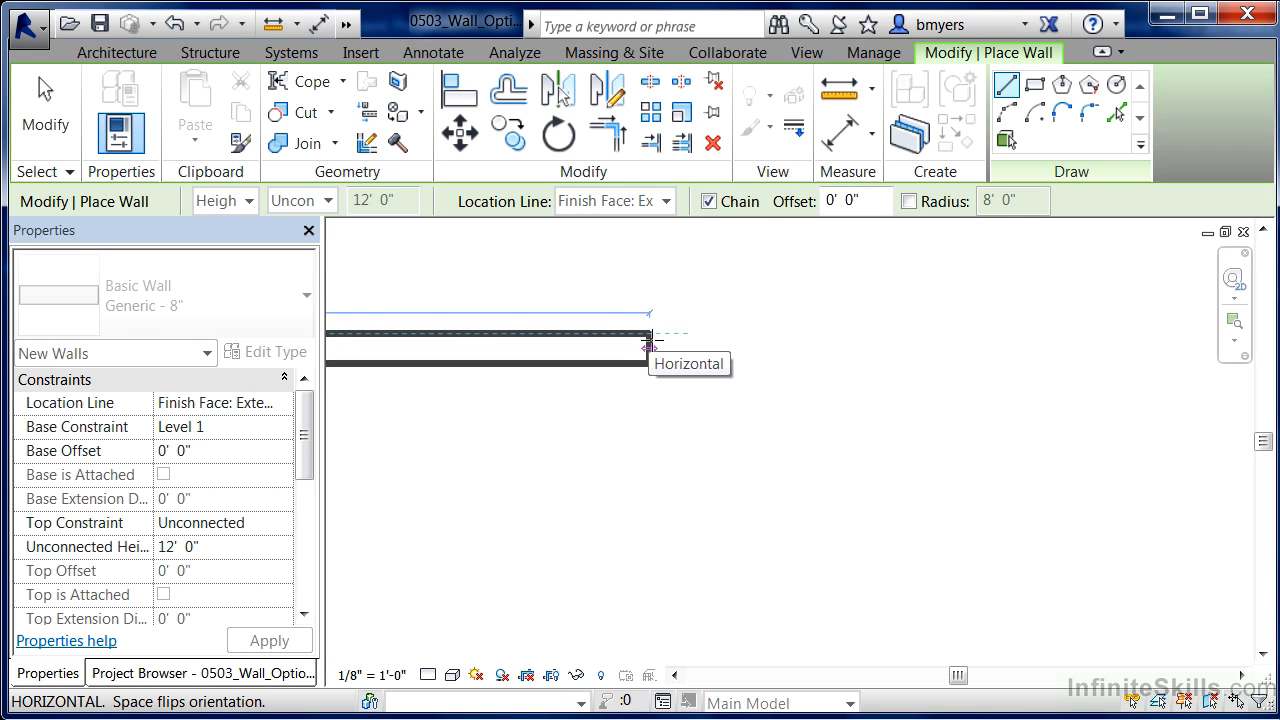
{"action": "mouse_move", "coordinate": [668, 345]}
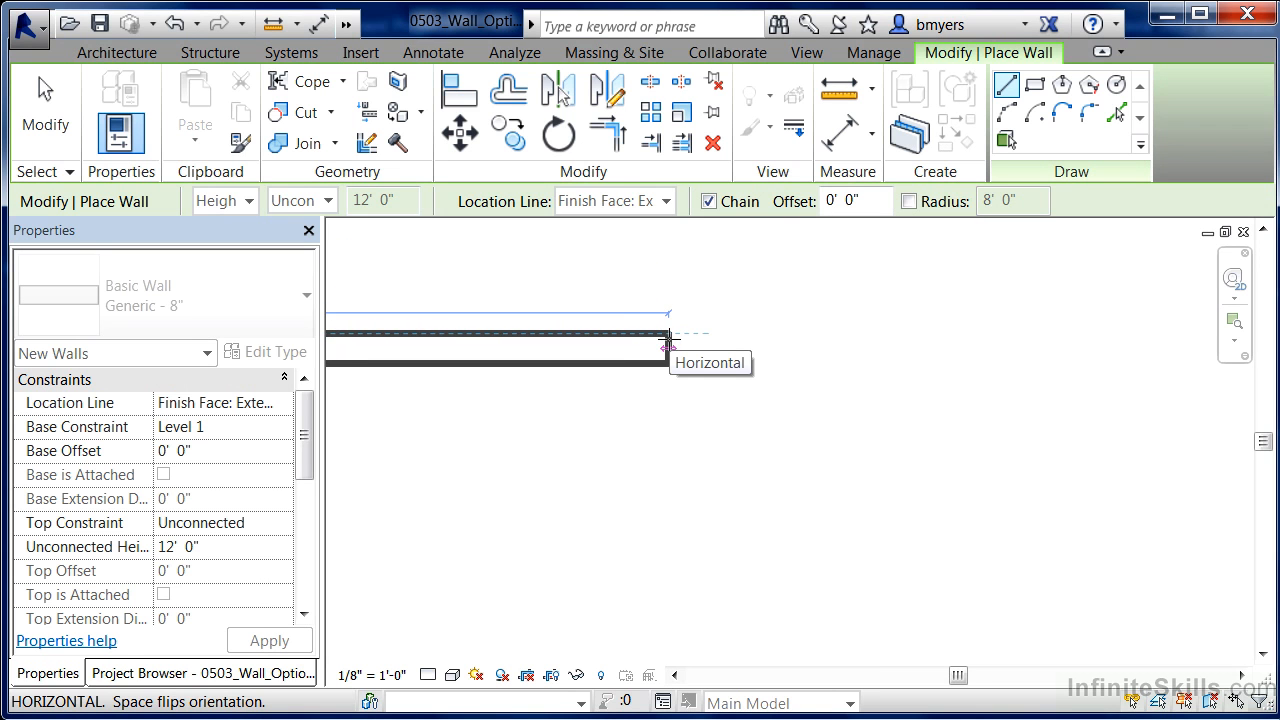
{"action": "mouse_move", "coordinate": [667, 285]}
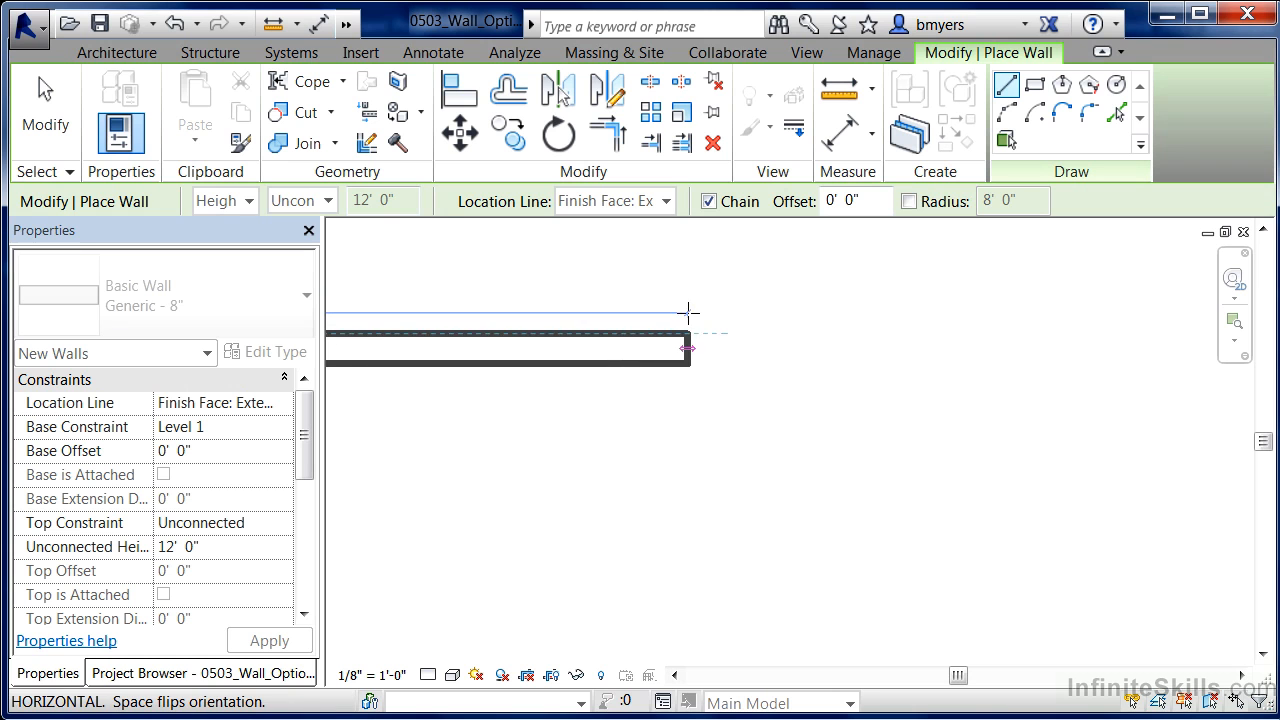
{"action": "mouse_move", "coordinate": [690, 345]}
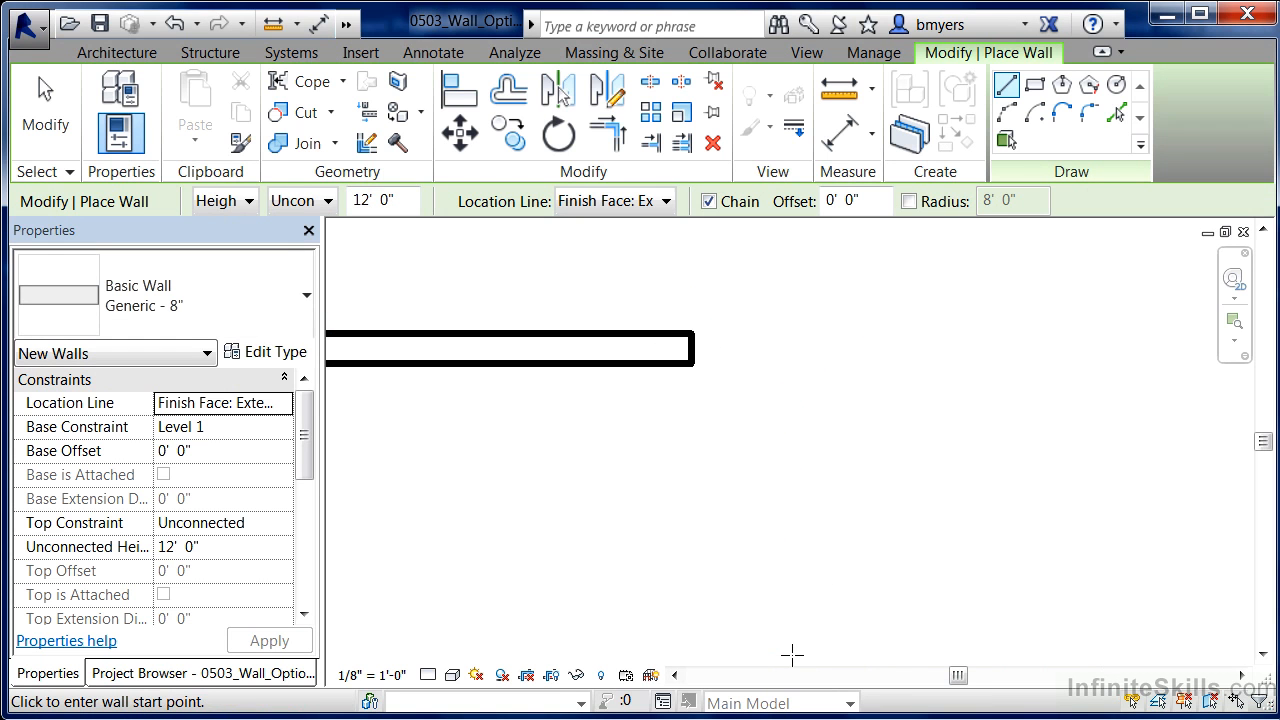
Switch Location Line to Wall Centerline and draw a horizontal wall about 10'-9" long
{"action": "left_click", "coordinate": [610, 201]}
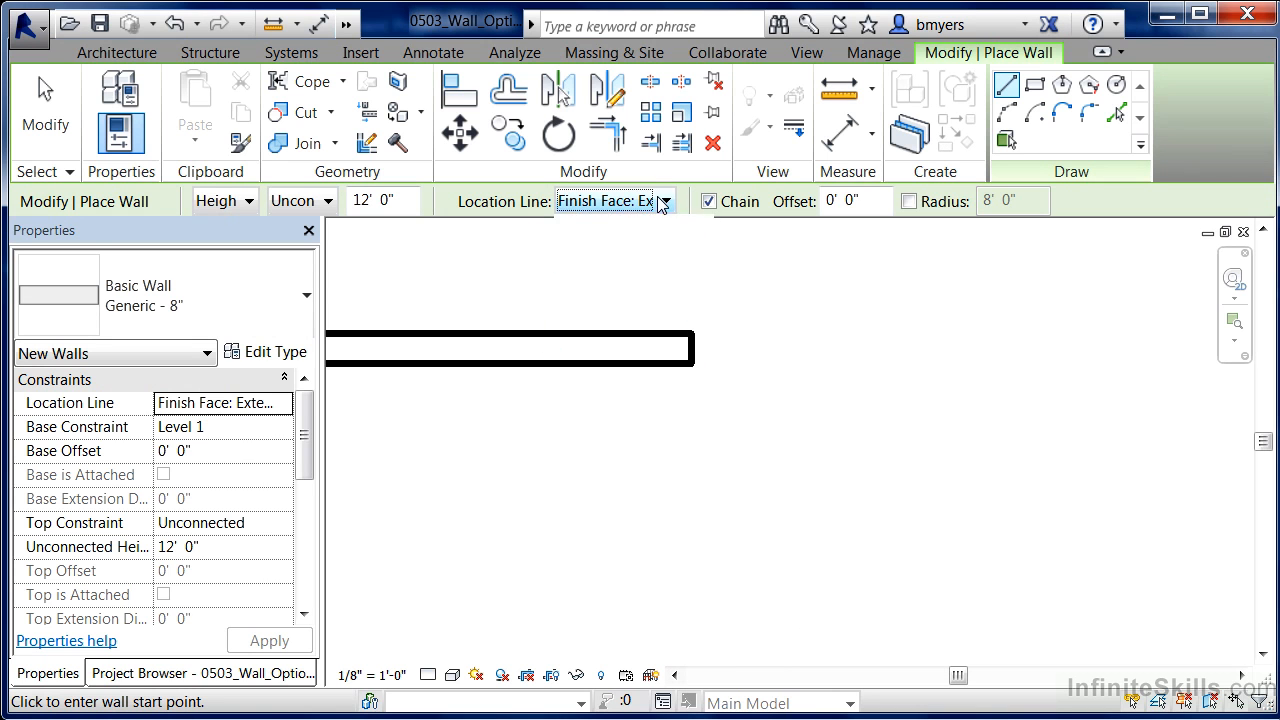
{"action": "left_click", "coordinate": [663, 201]}
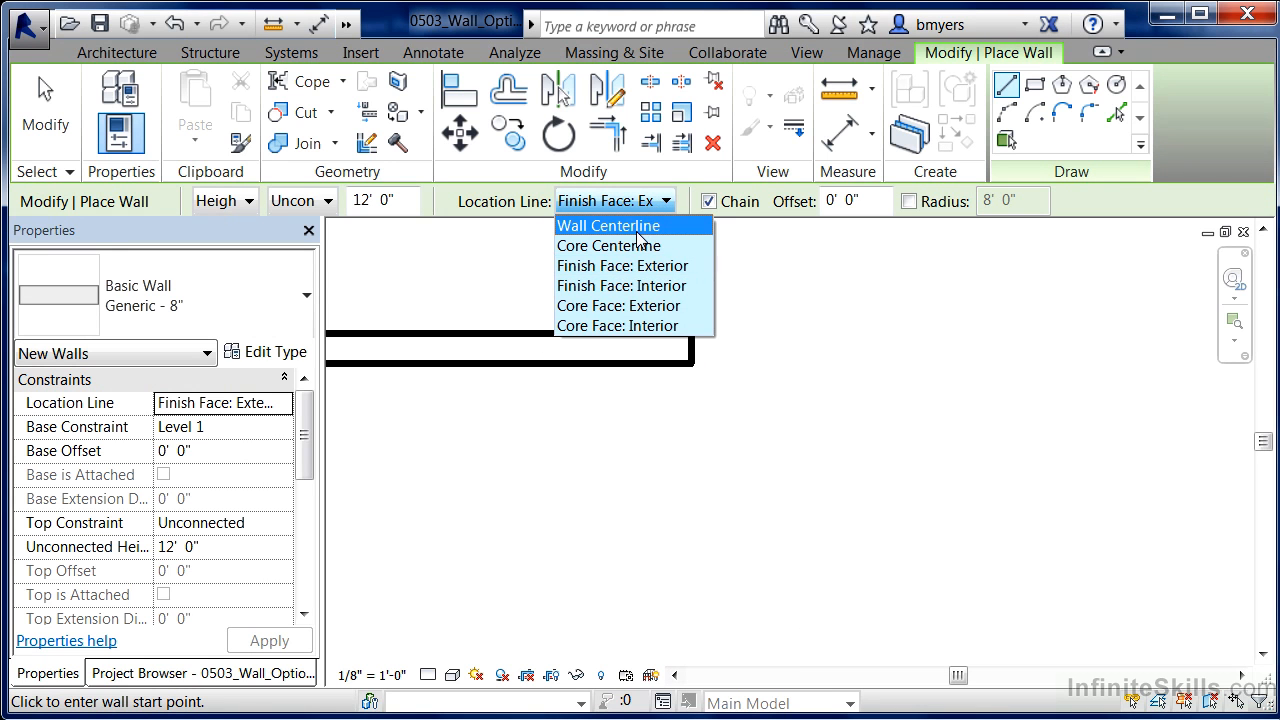
{"action": "left_click", "coordinate": [607, 225]}
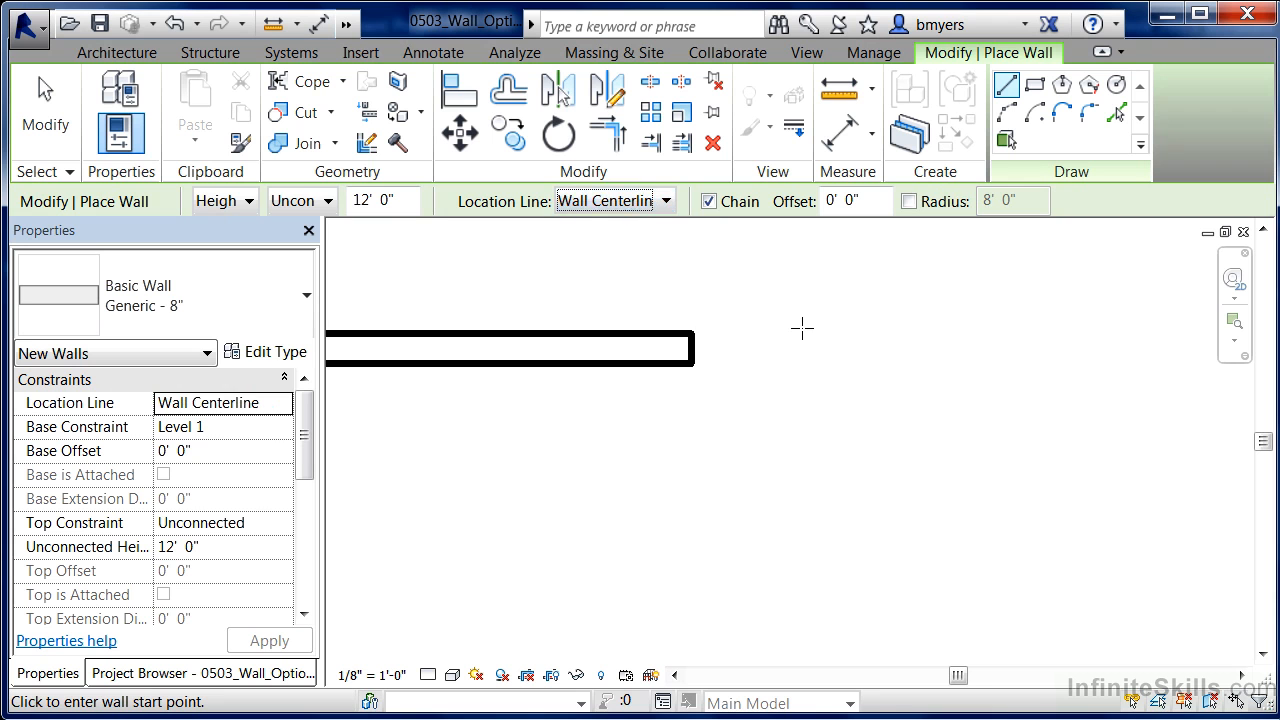
{"action": "left_click", "coordinate": [614, 201]}
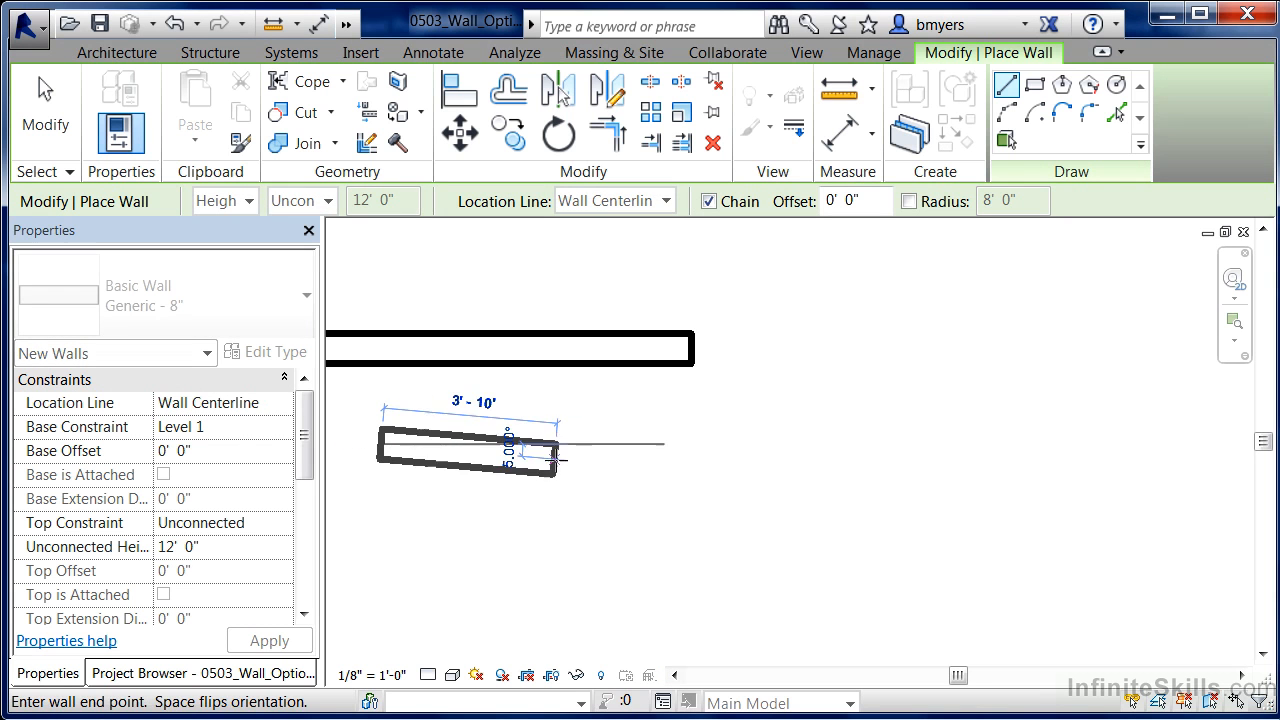
{"action": "mouse_move", "coordinate": [790, 443]}
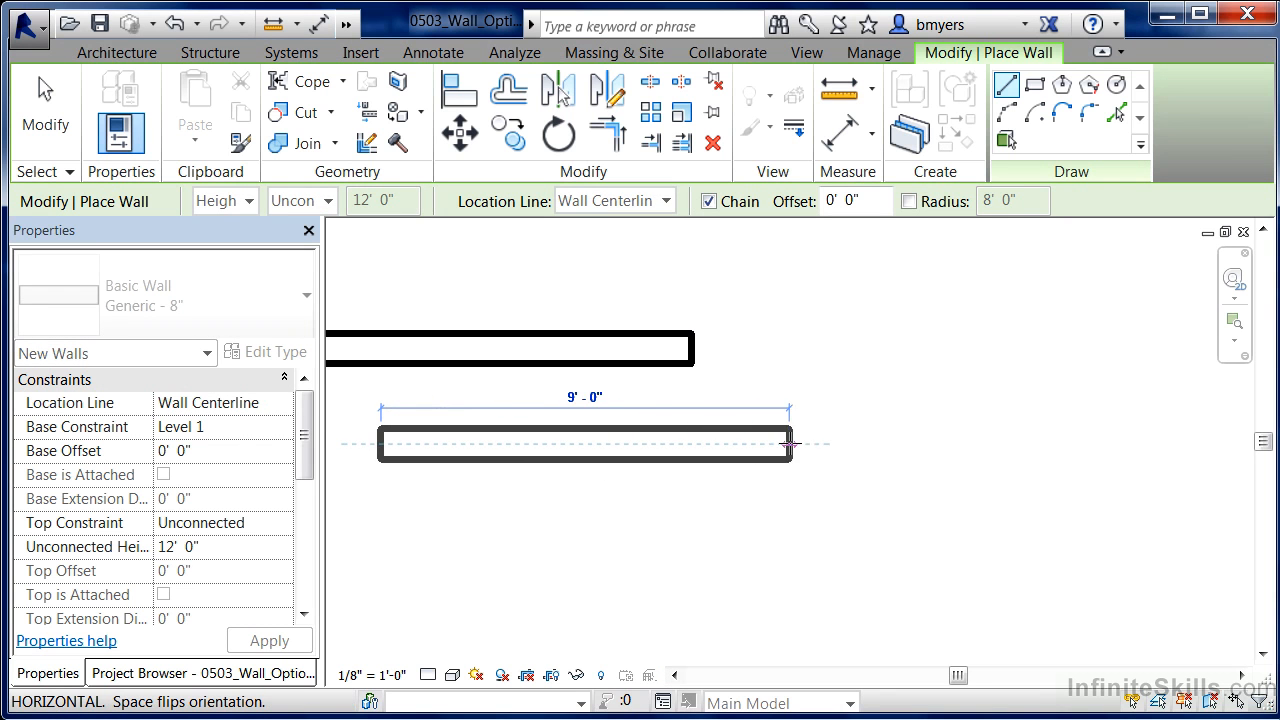
{"action": "mouse_move", "coordinate": [865, 444]}
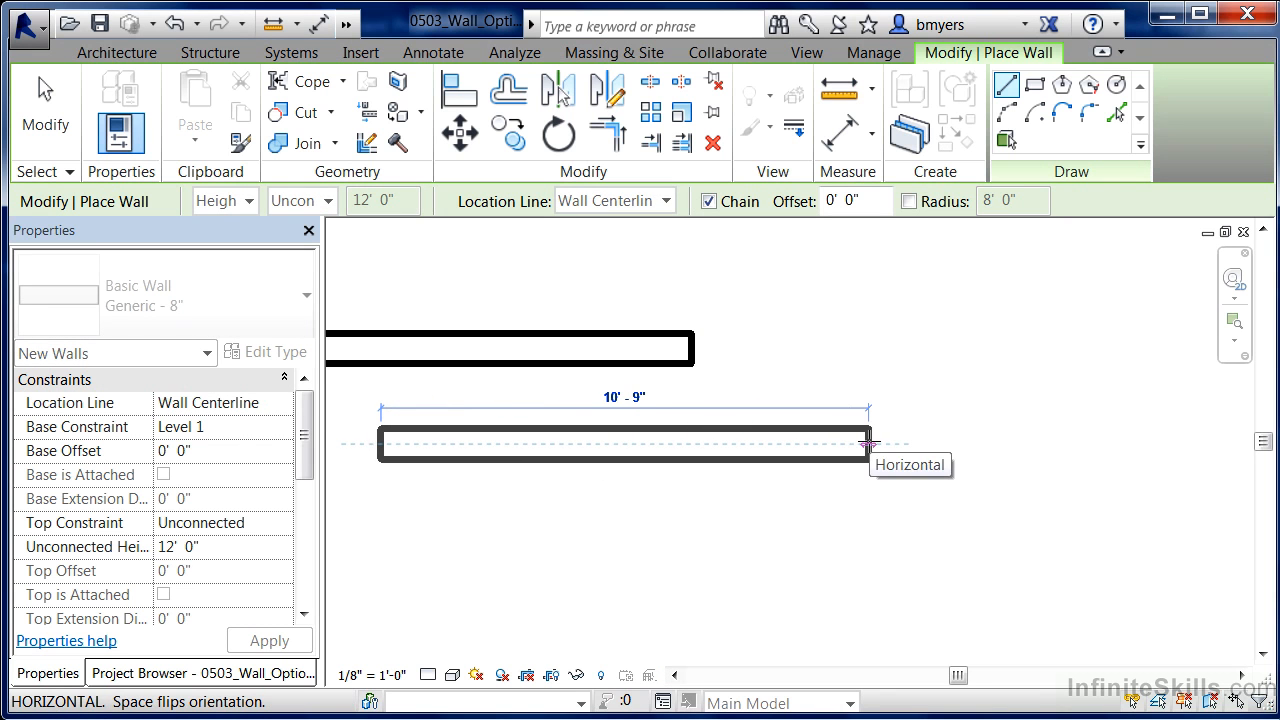
{"action": "left_click", "coordinate": [868, 444]}
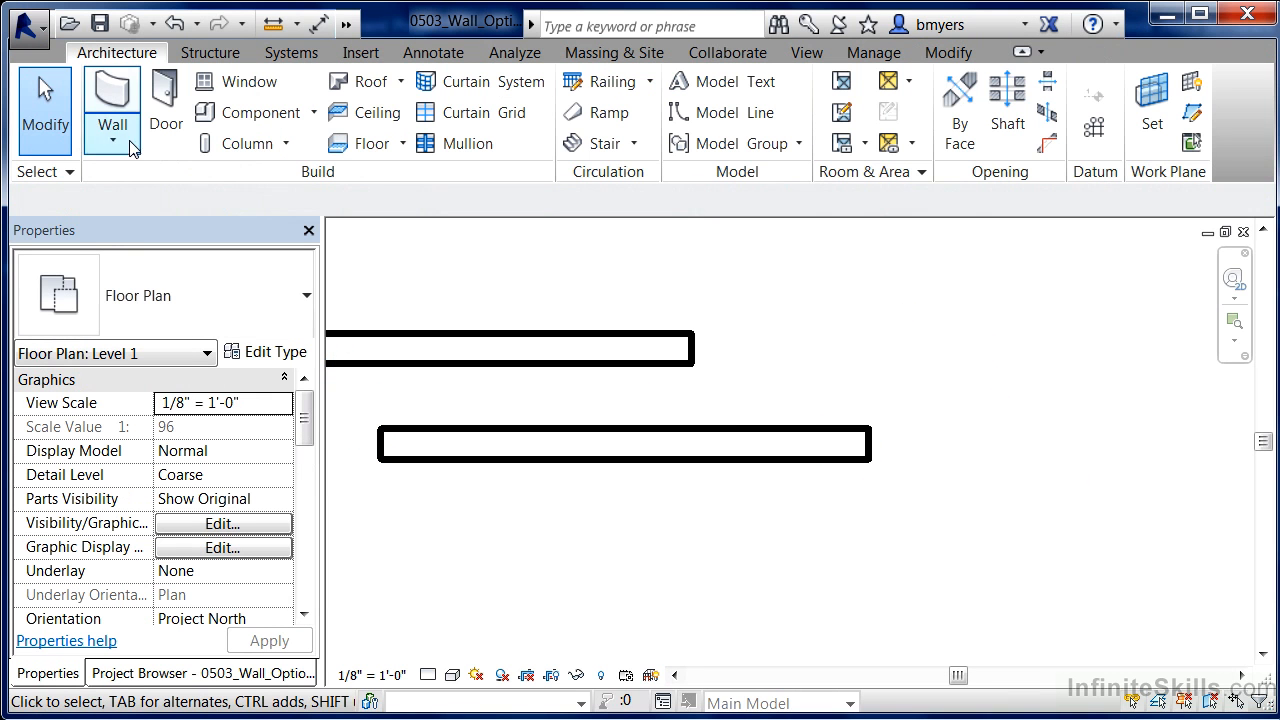
{"action": "left_click", "coordinate": [111, 110]}
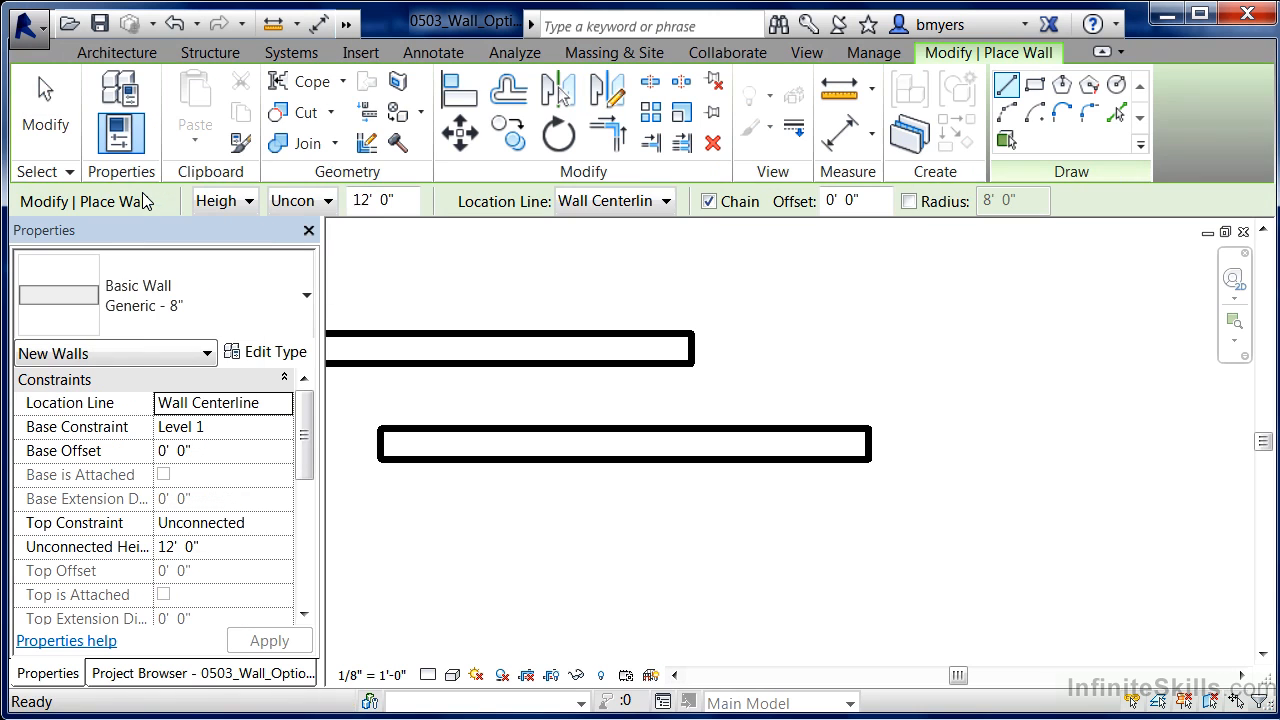
{"action": "left_click", "coordinate": [667, 201]}
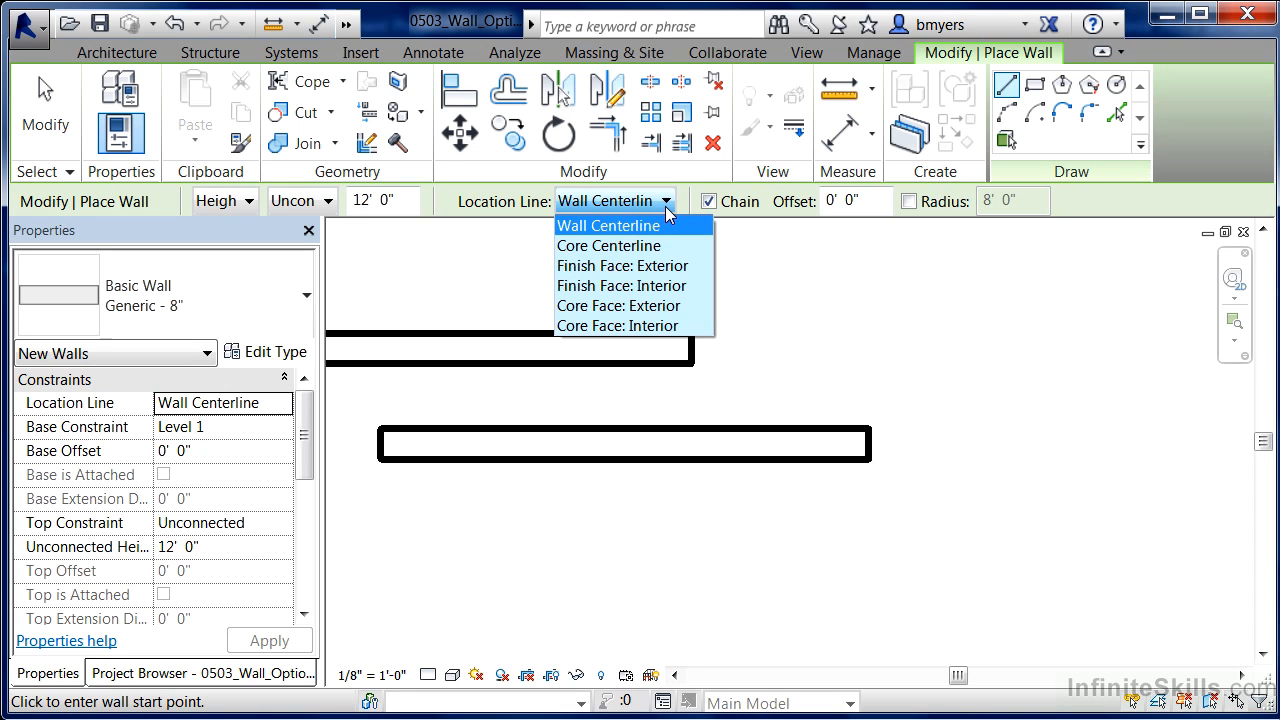
{"action": "mouse_move", "coordinate": [640, 305]}
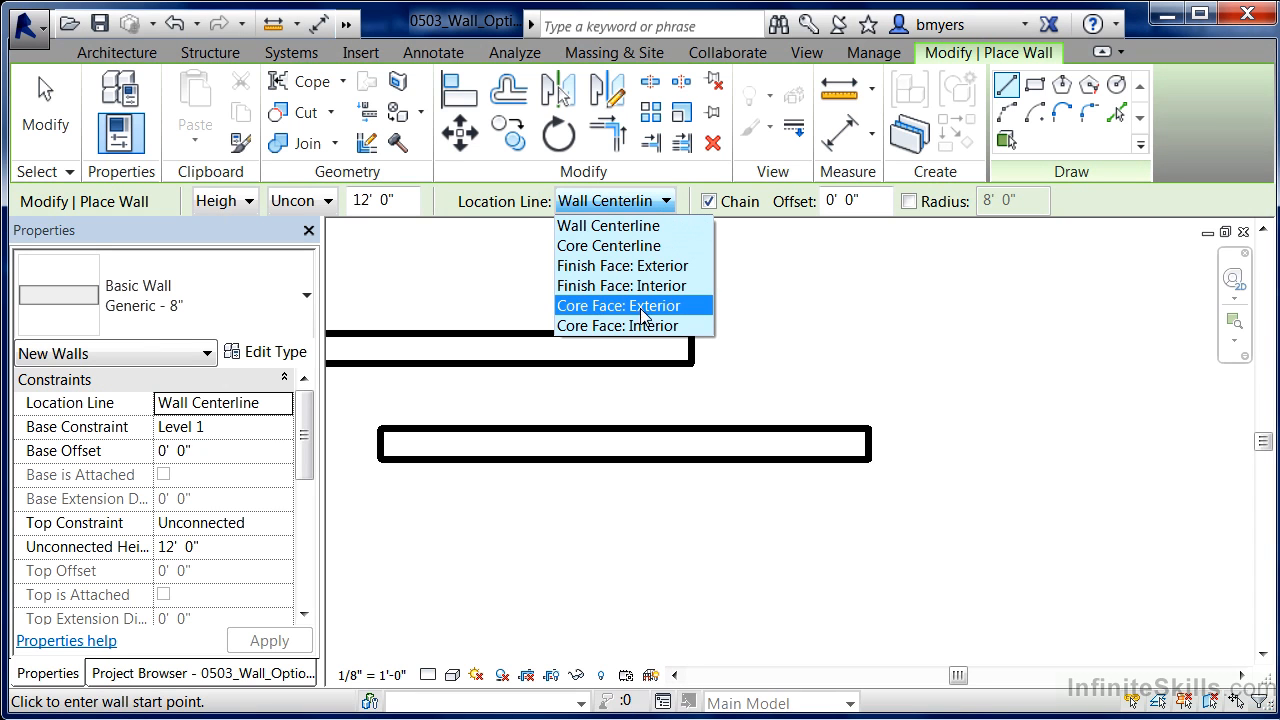
{"action": "mouse_move", "coordinate": [648, 246]}
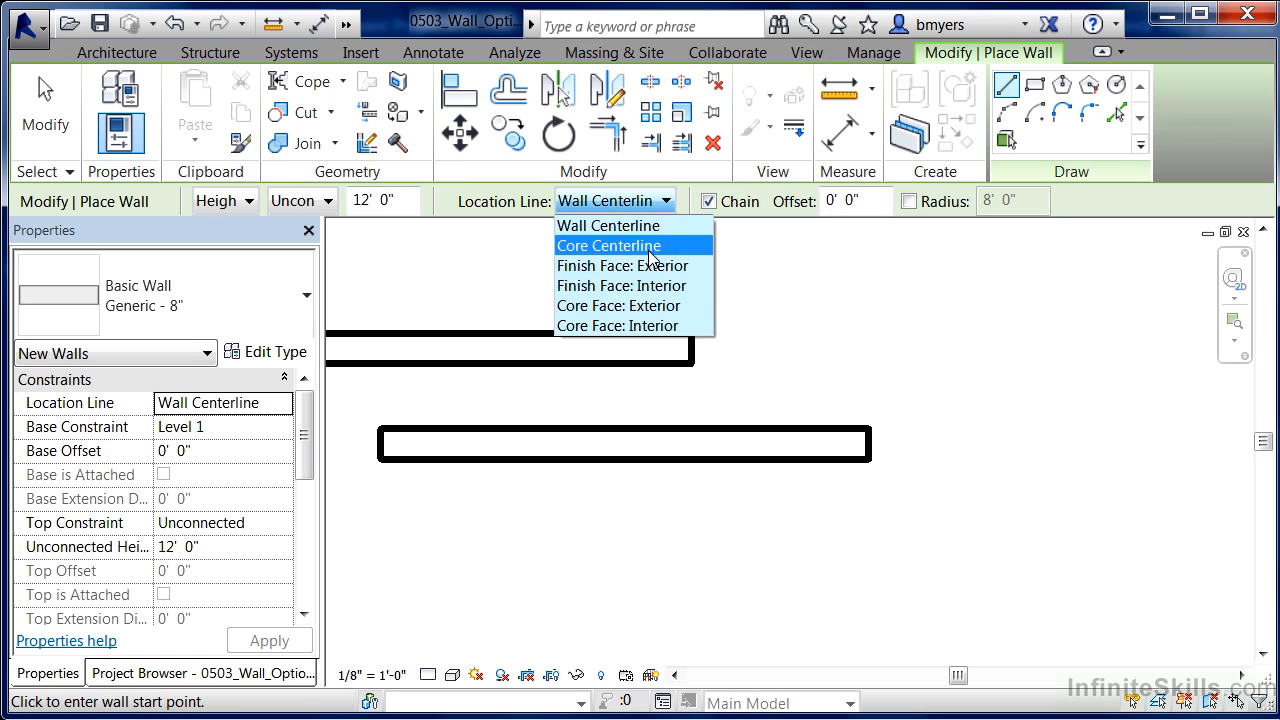
{"action": "mouse_move", "coordinate": [621, 250]}
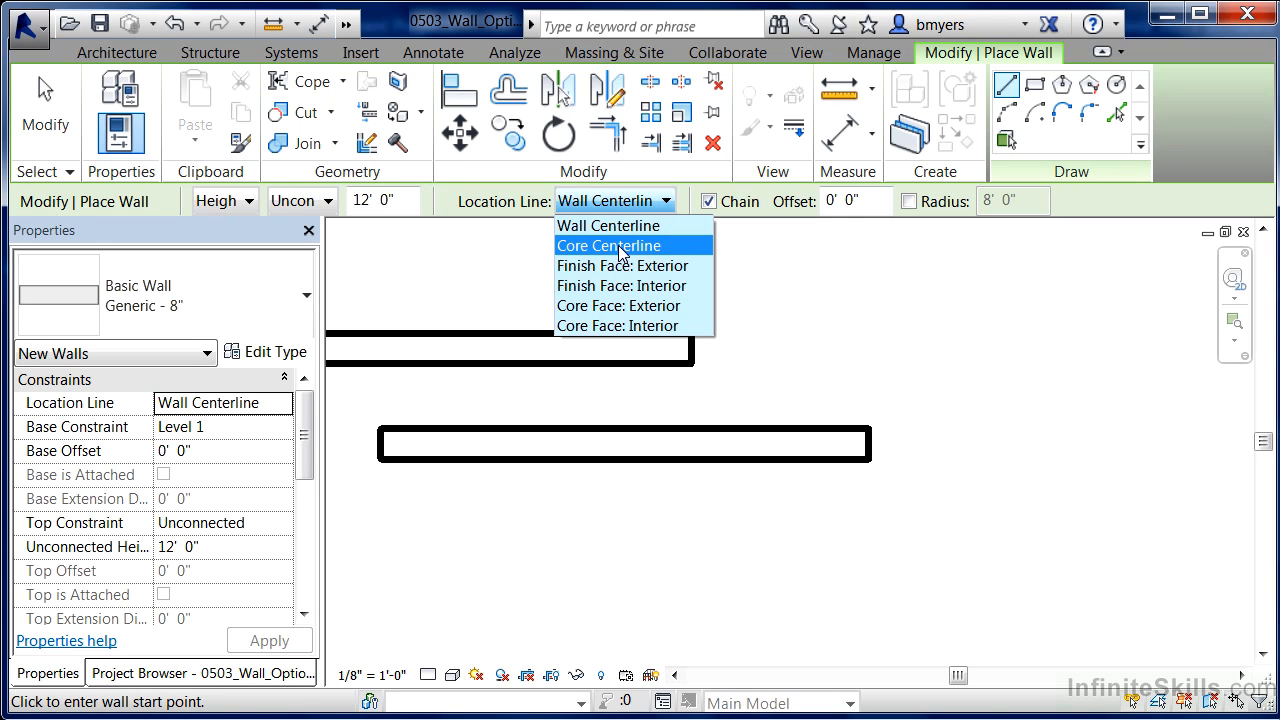
{"action": "mouse_move", "coordinate": [658, 247]}
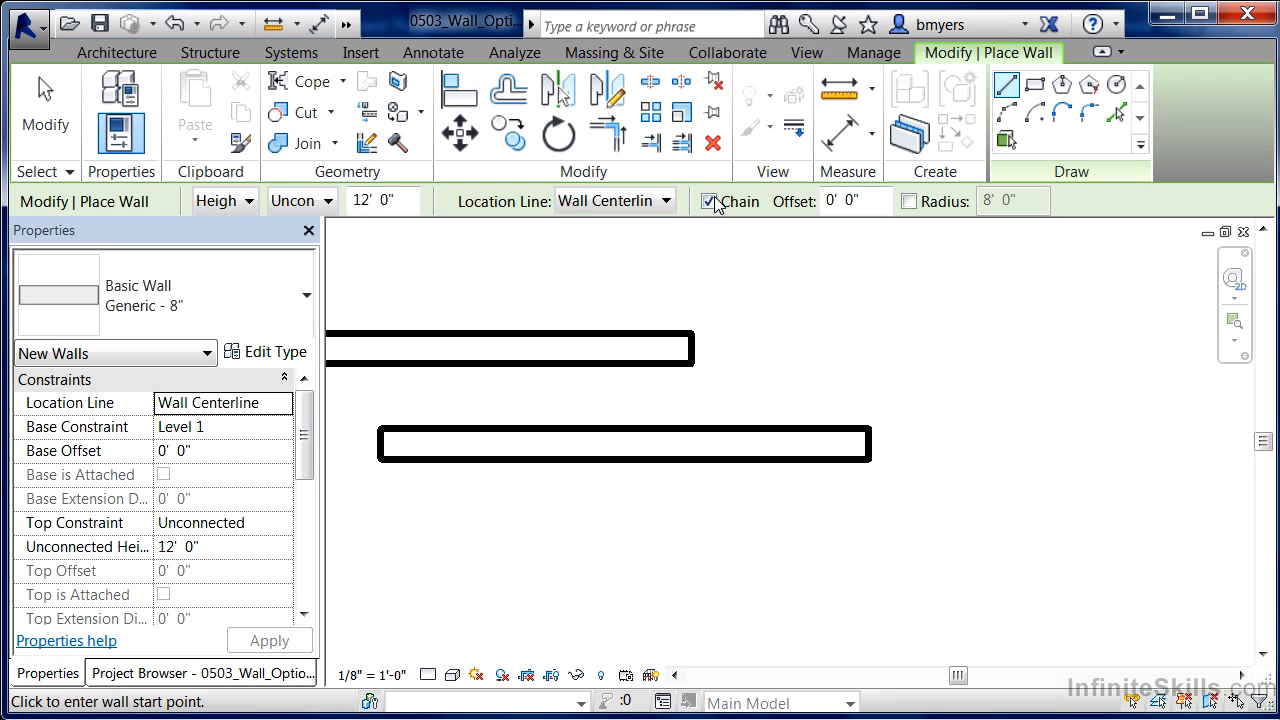
{"action": "mouse_move", "coordinate": [771, 353]}
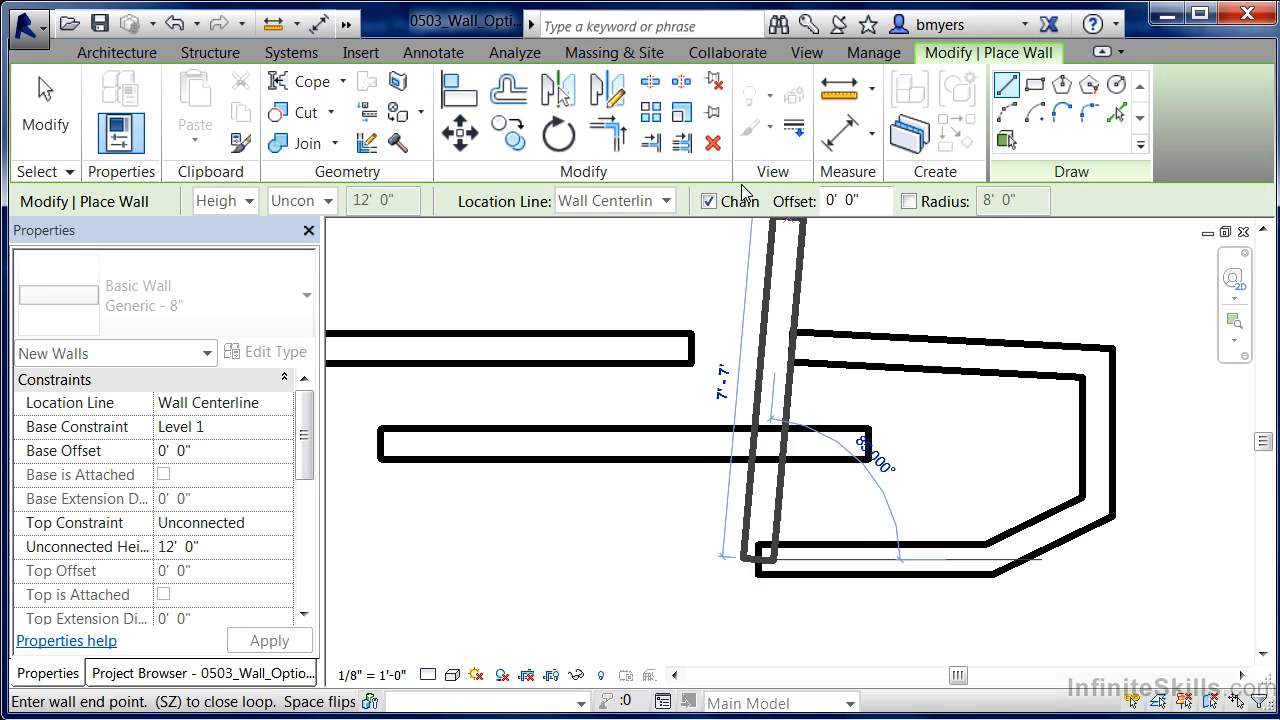
Place the connected wall end and a lower-right short wall, then turn Chain back on
{"action": "left_click", "coordinate": [708, 201]}
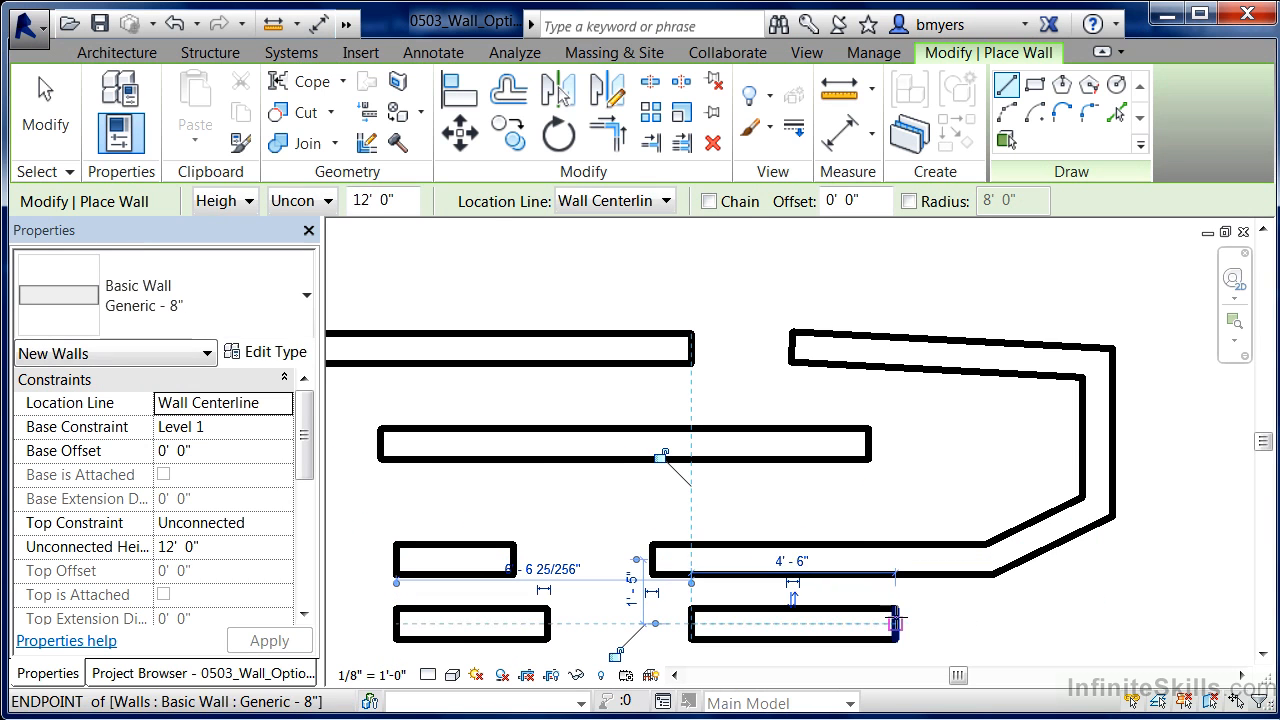
{"action": "left_click", "coordinate": [709, 201]}
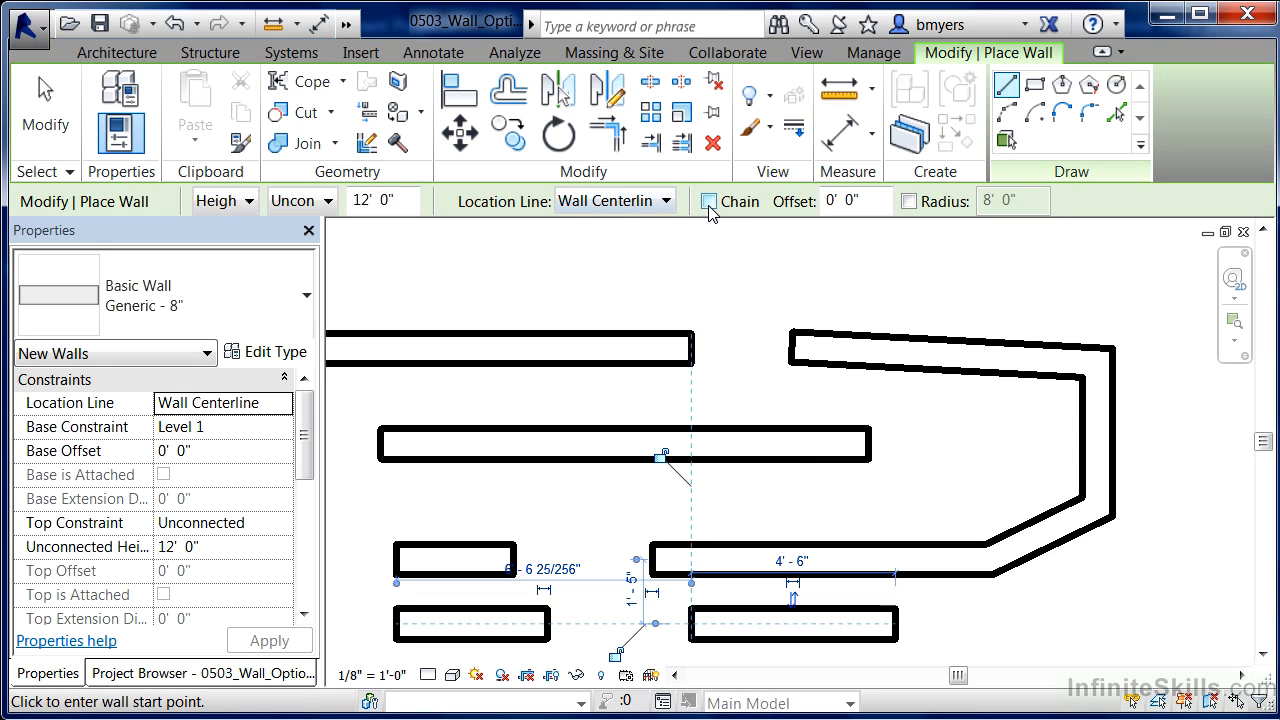
{"action": "left_click", "coordinate": [709, 201]}
{"action": "type", "text": "2"}
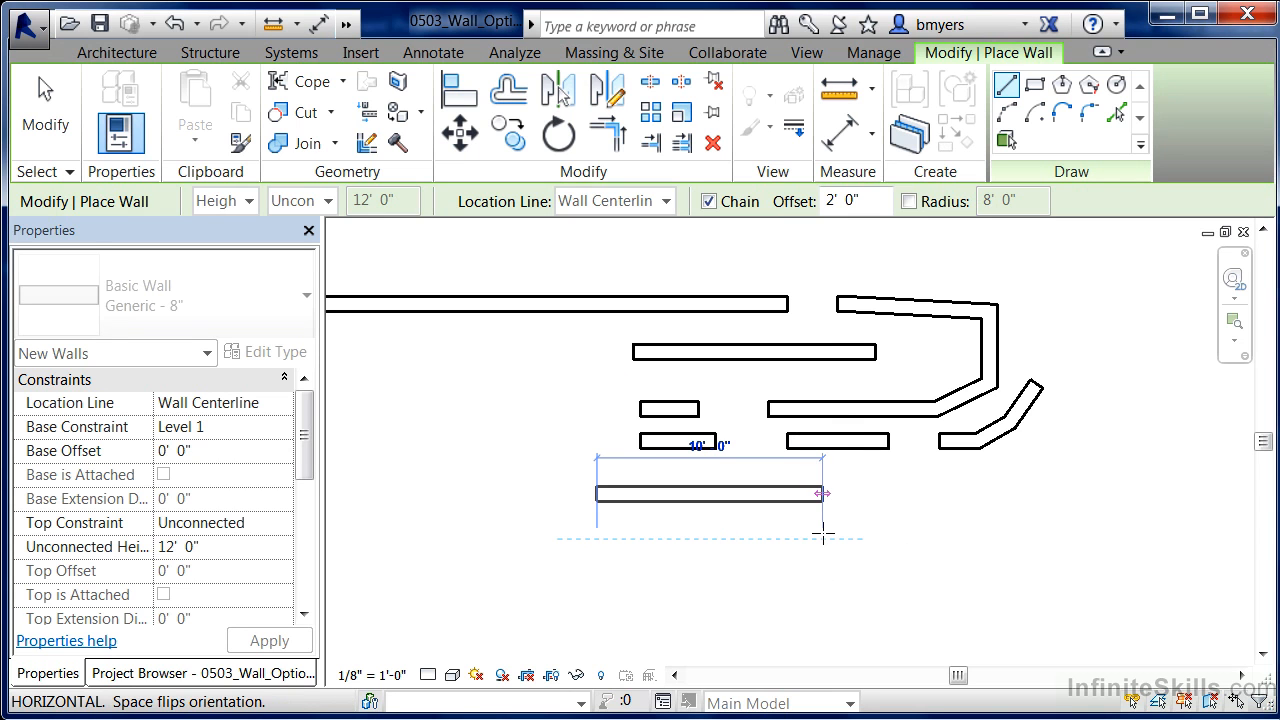
{"action": "mouse_move", "coordinate": [825, 535]}
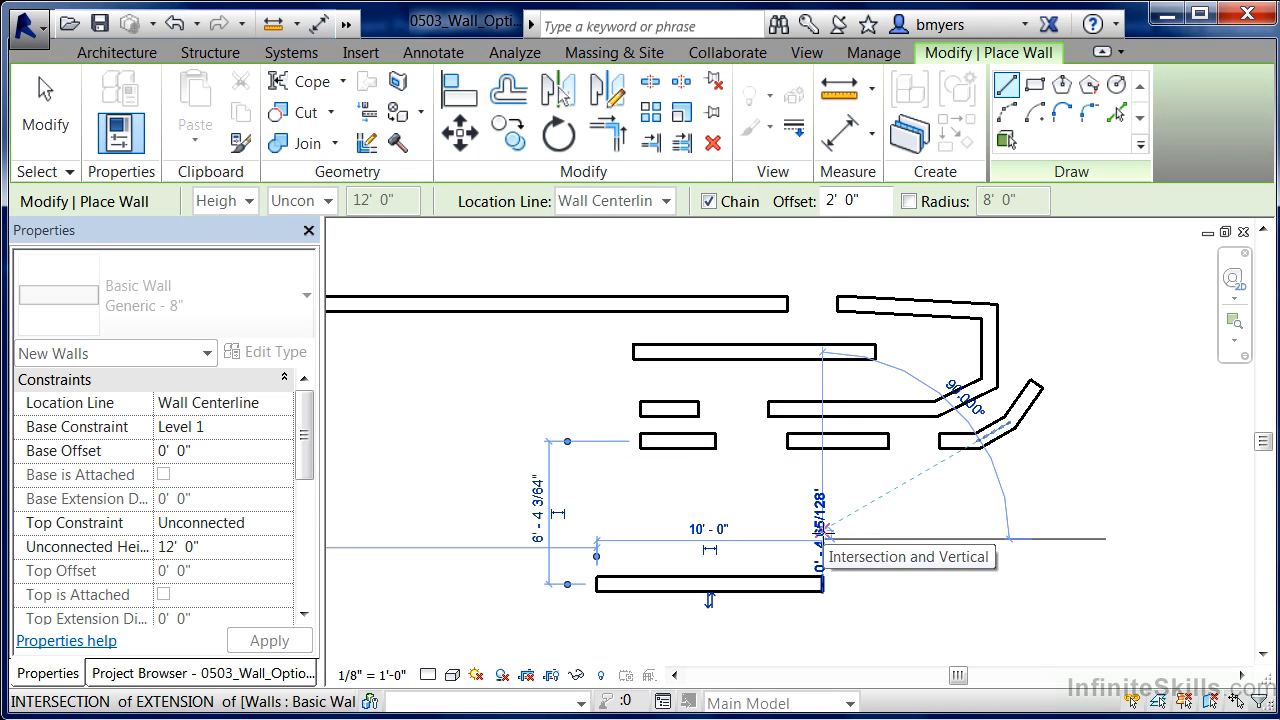
Finish the 10' wall offset 2' 0" and turn on the corner Radius option
{"action": "left_click", "coordinate": [830, 553]}
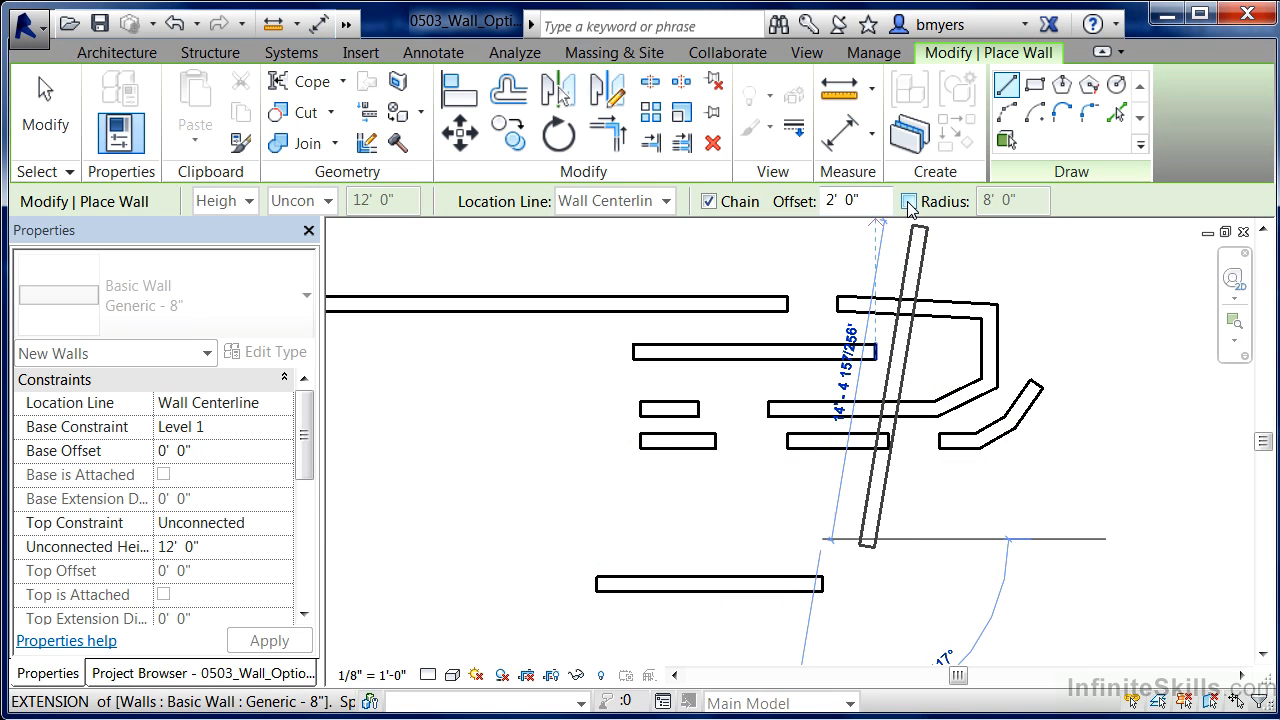
{"action": "left_click", "coordinate": [910, 201]}
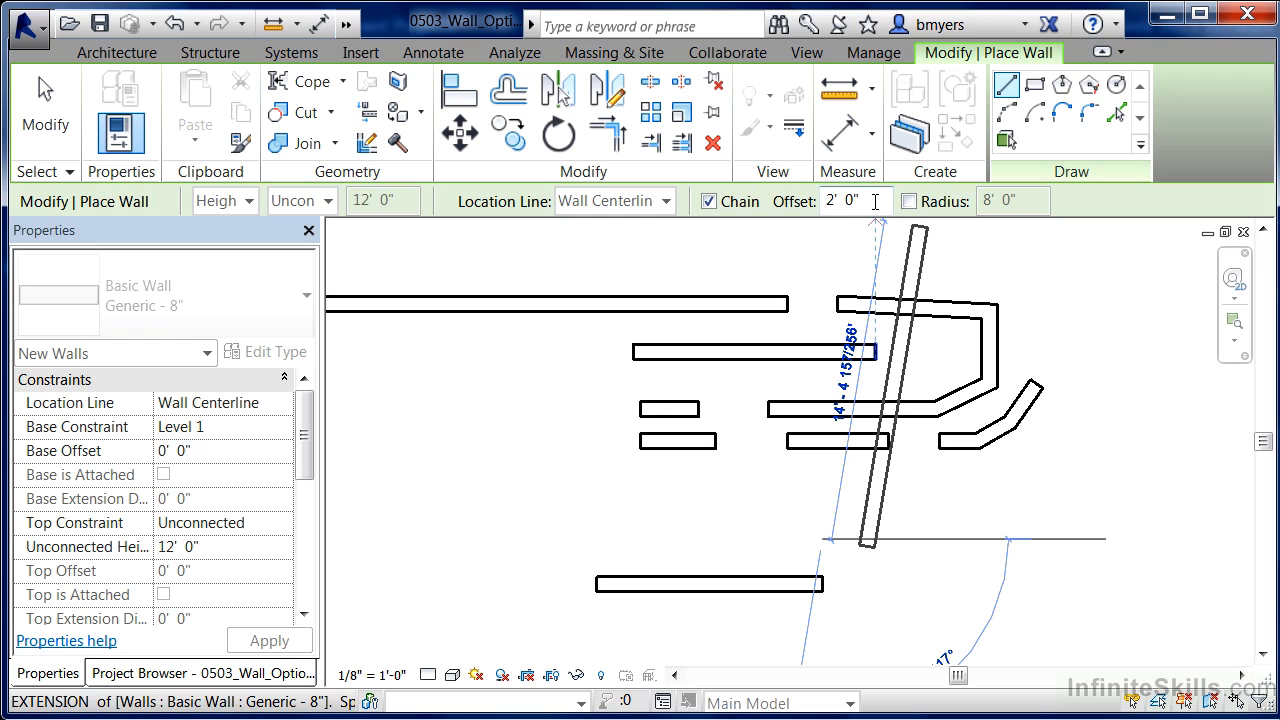
{"action": "left_click", "coordinate": [908, 201]}
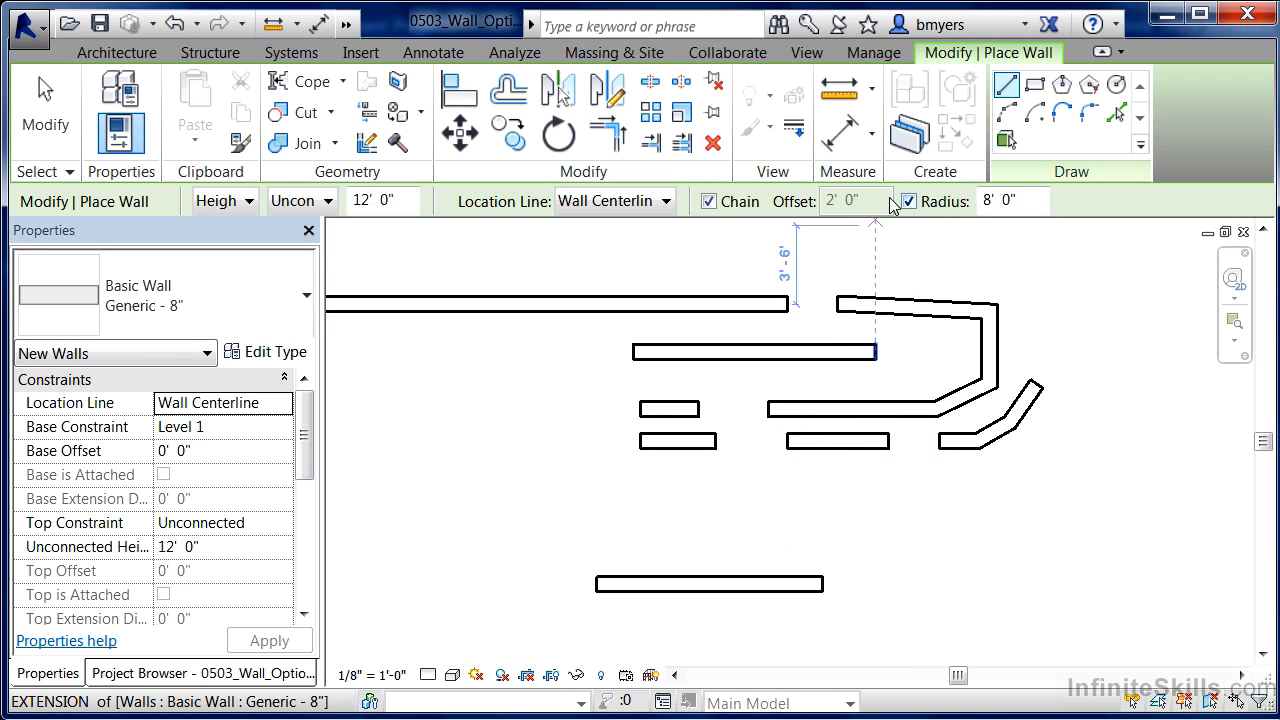
Toggle Radius off and back on, and select its 8' 0" value for editing
{"action": "left_click", "coordinate": [909, 201]}
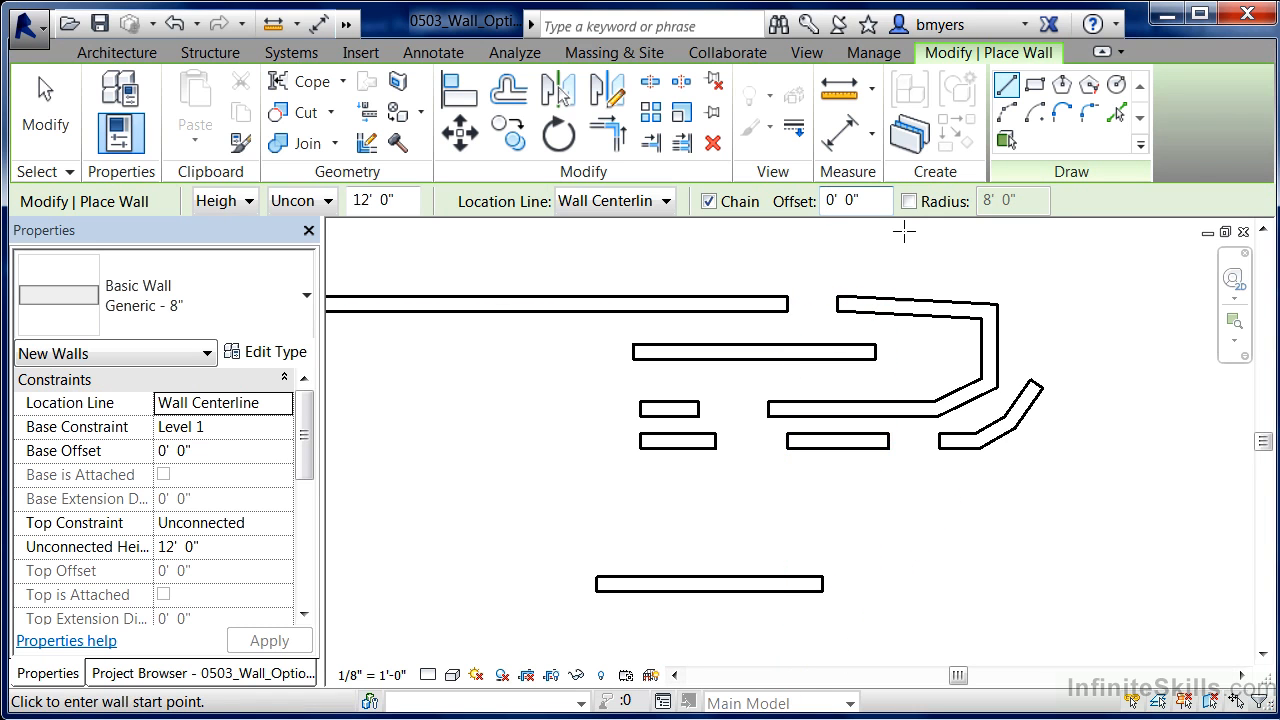
{"action": "left_click", "coordinate": [908, 201]}
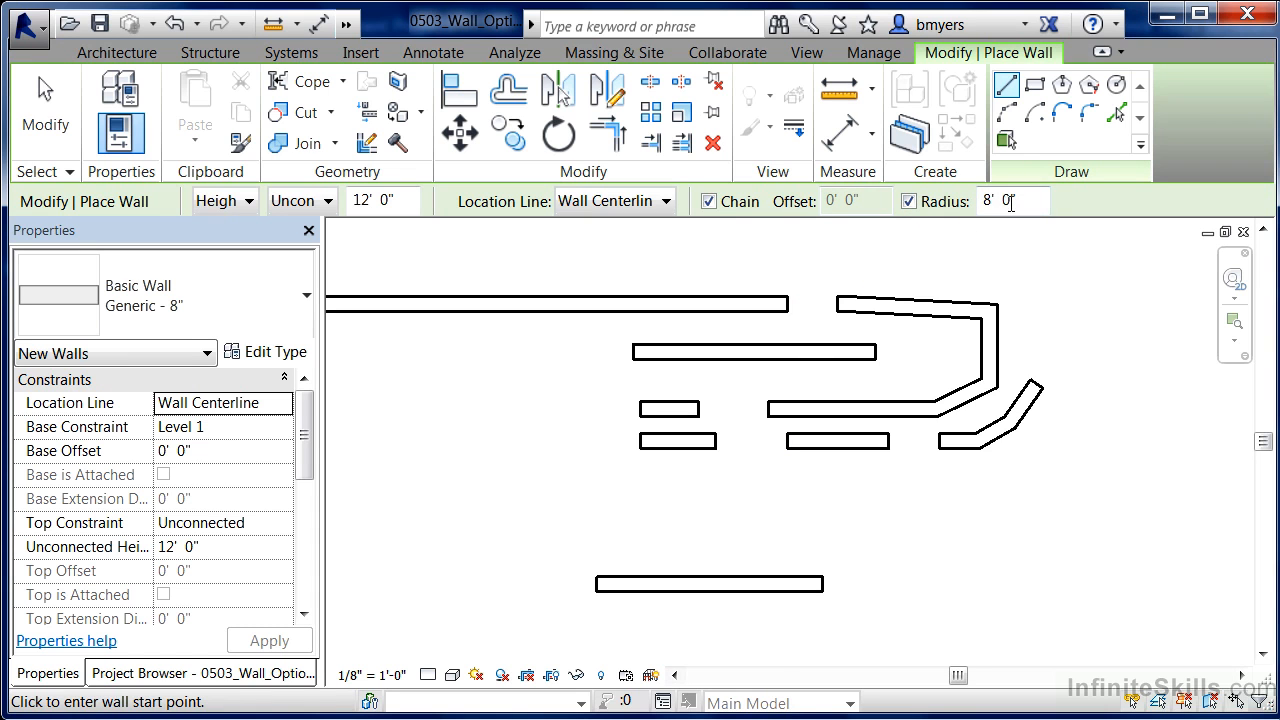
{"action": "triple_click", "coordinate": [1005, 201]}
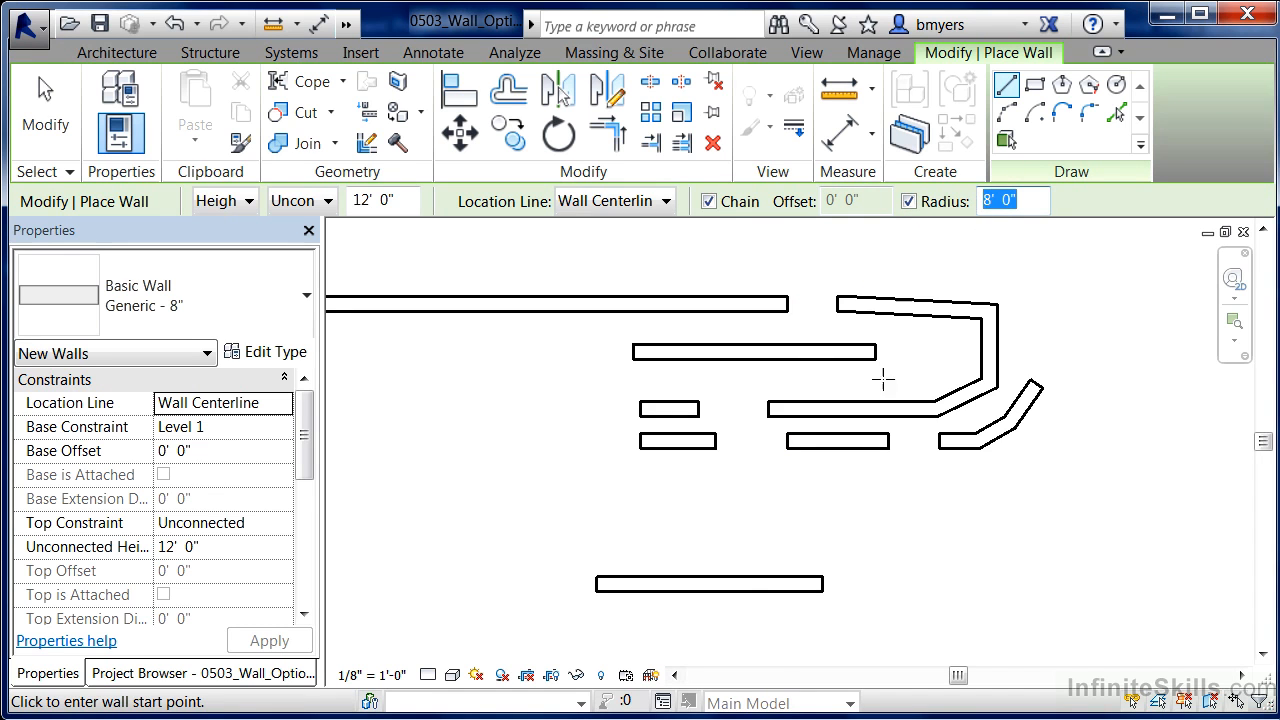
{"action": "mouse_move", "coordinate": [895, 583]}
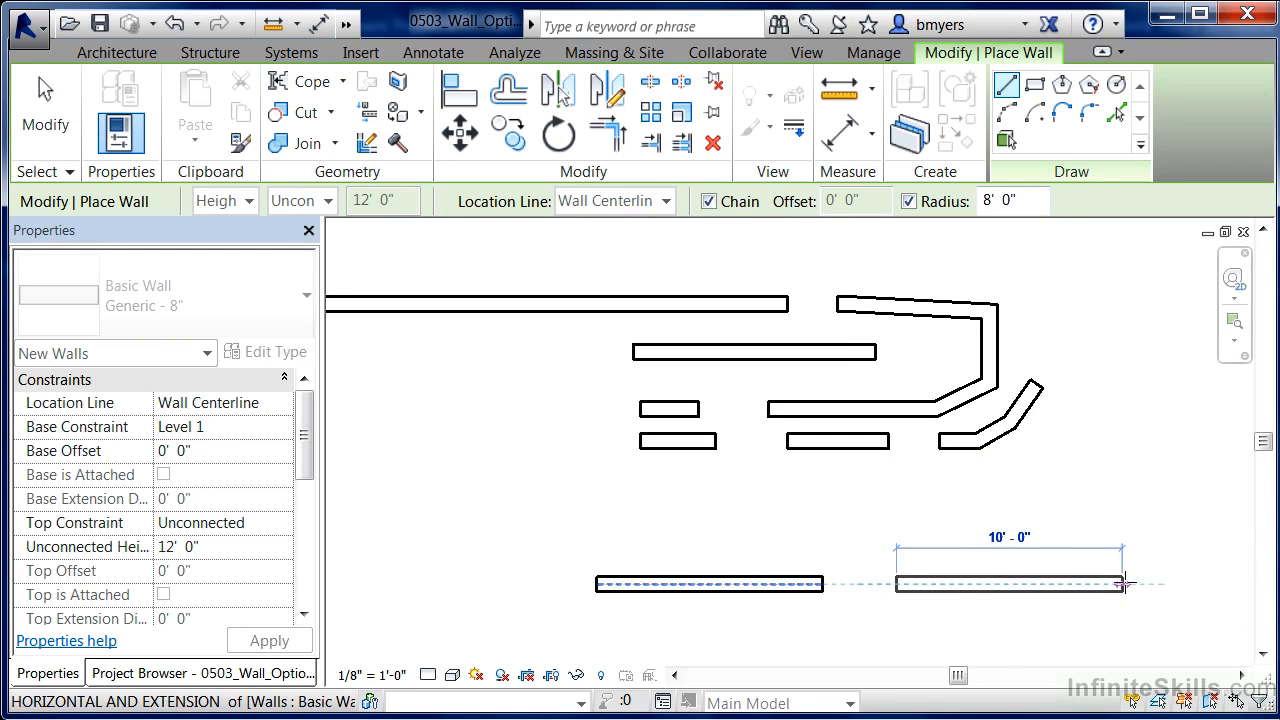
{"action": "mouse_move", "coordinate": [1130, 440]}
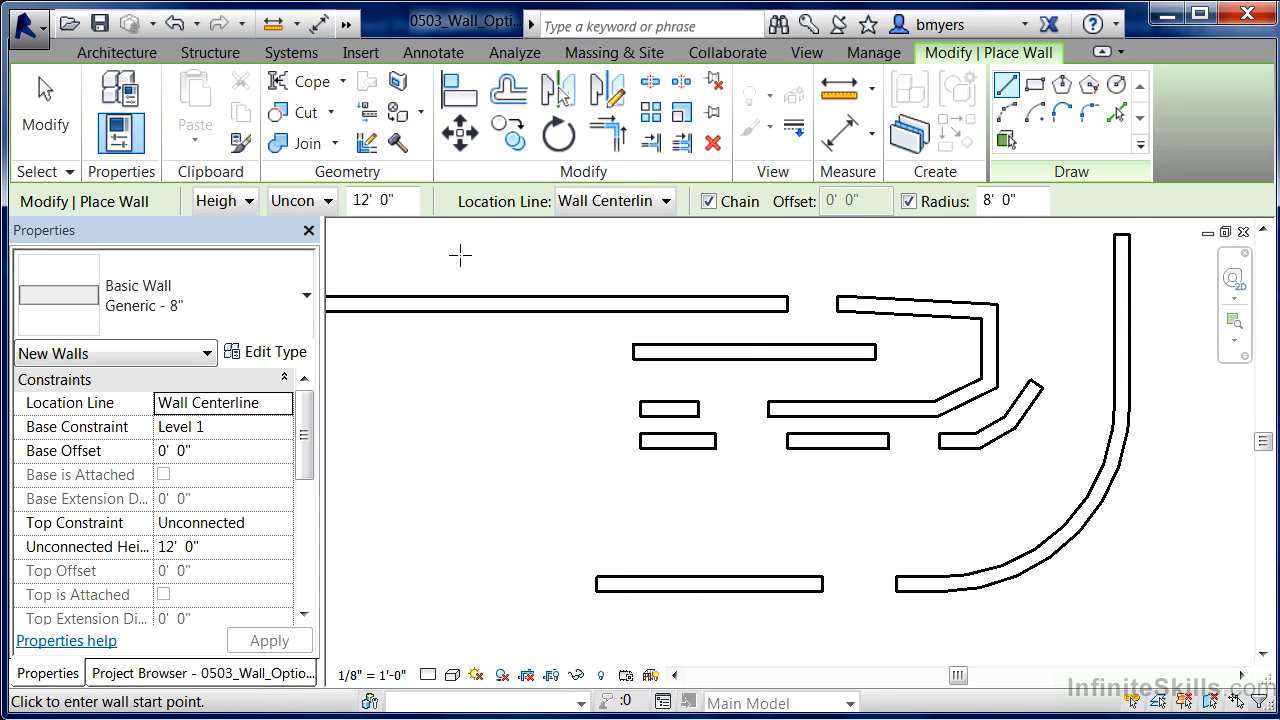
{"action": "mouse_move", "coordinate": [341, 221]}
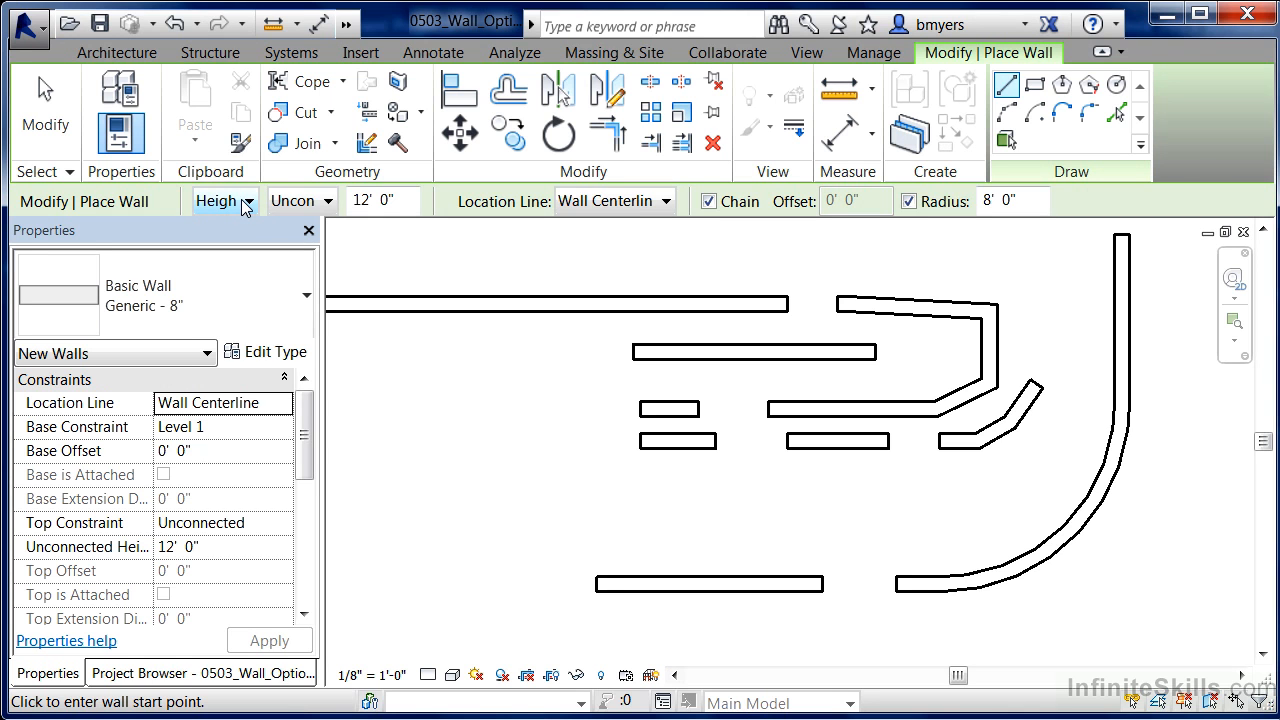
{"action": "mouse_move", "coordinate": [343, 218]}
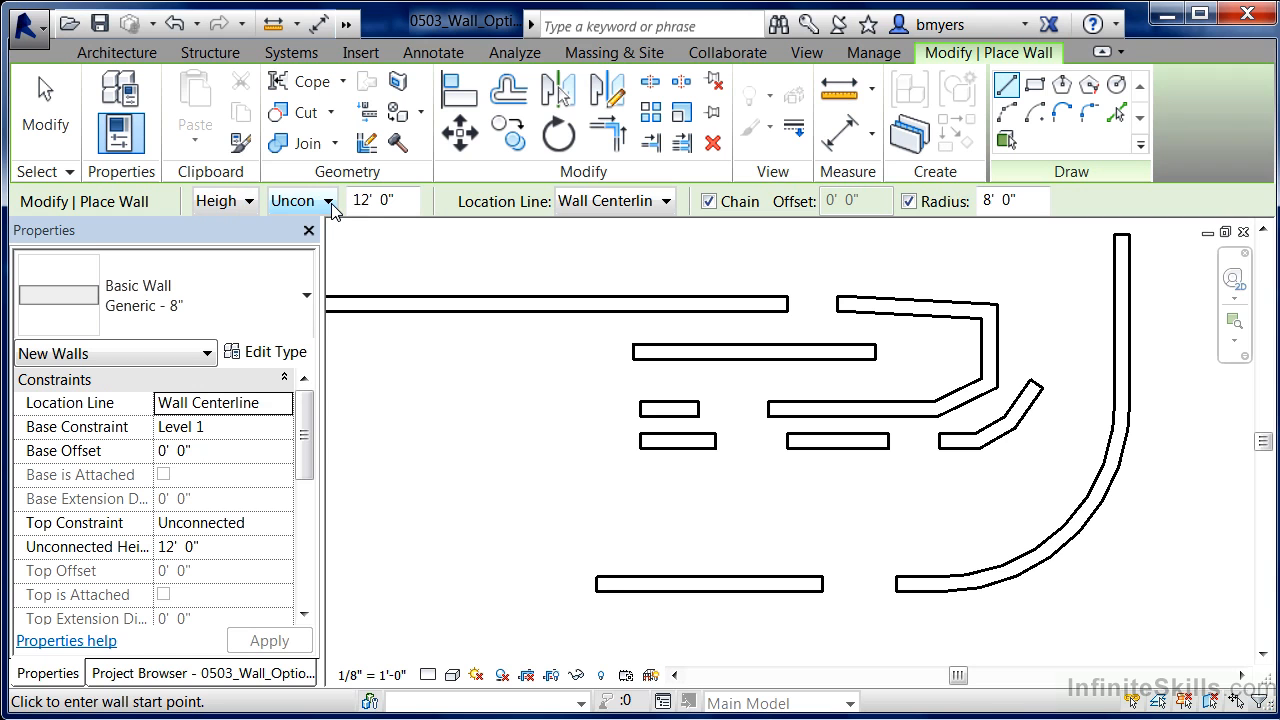
Open the Location Line list: Wall Centerline, Core Centerline, Finish Face and Core Face
{"action": "left_click", "coordinate": [330, 200]}
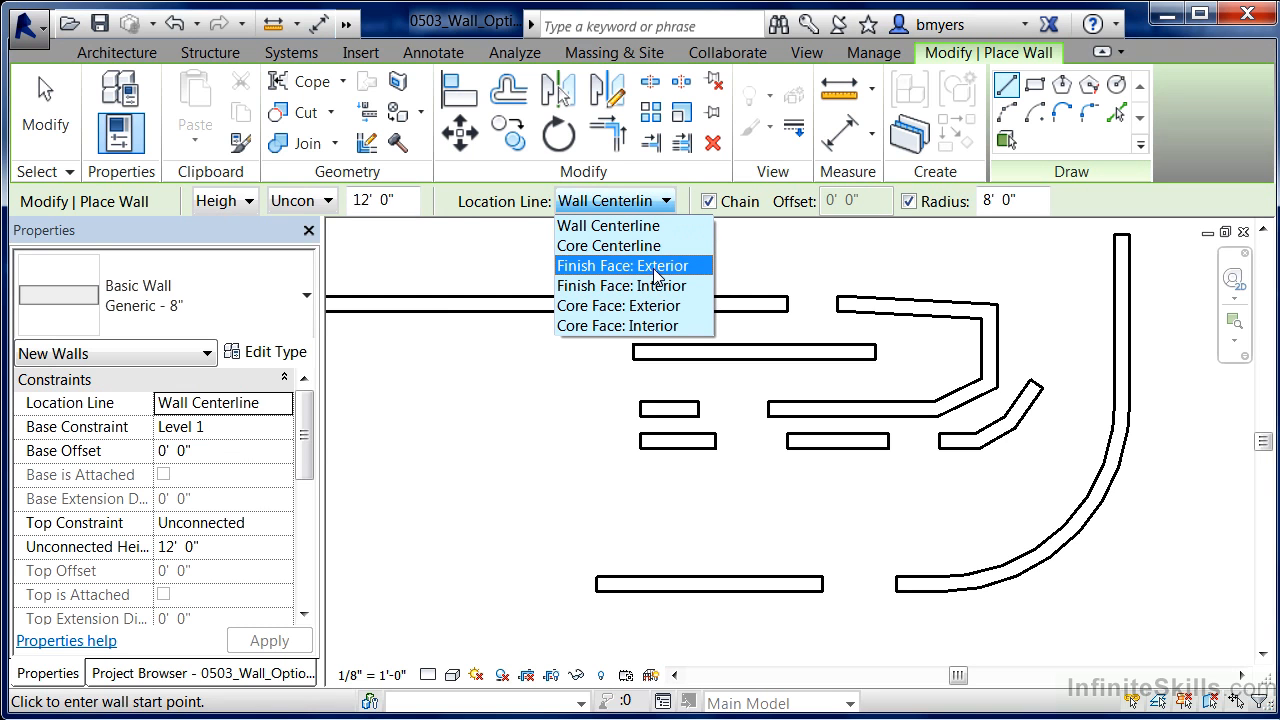
{"action": "mouse_move", "coordinate": [640, 306]}
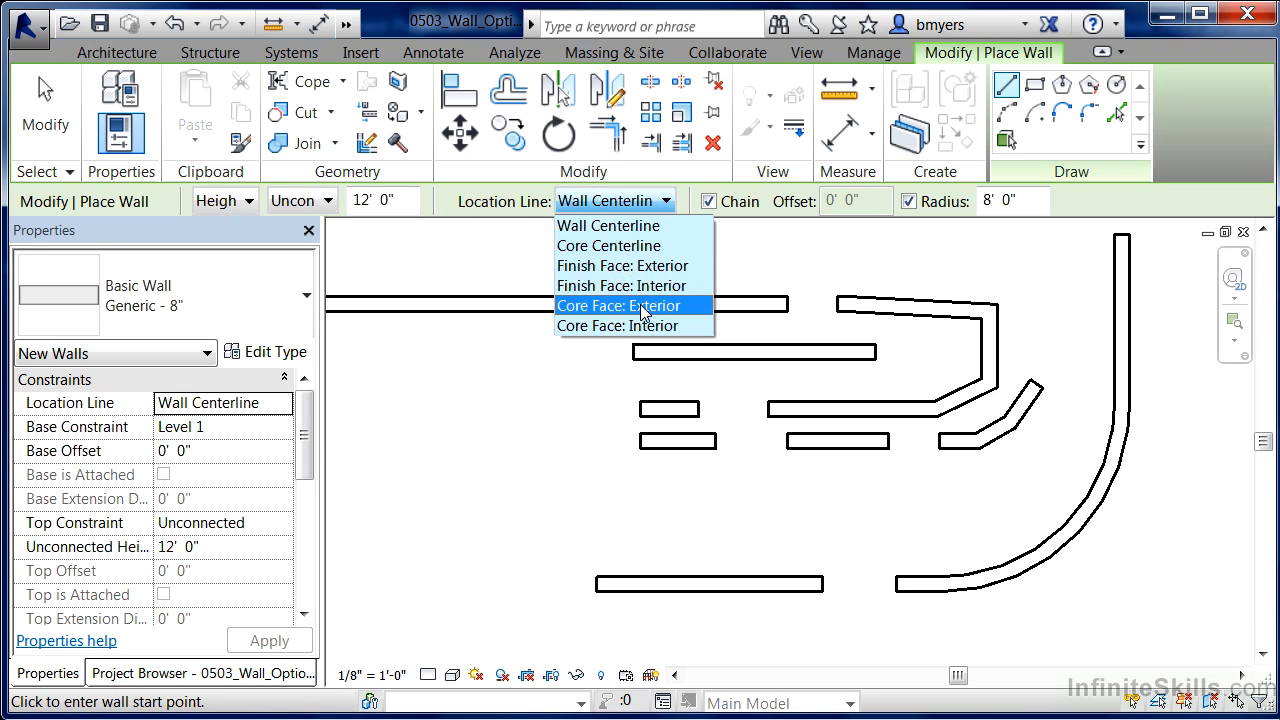
{"action": "mouse_move", "coordinate": [635, 308]}
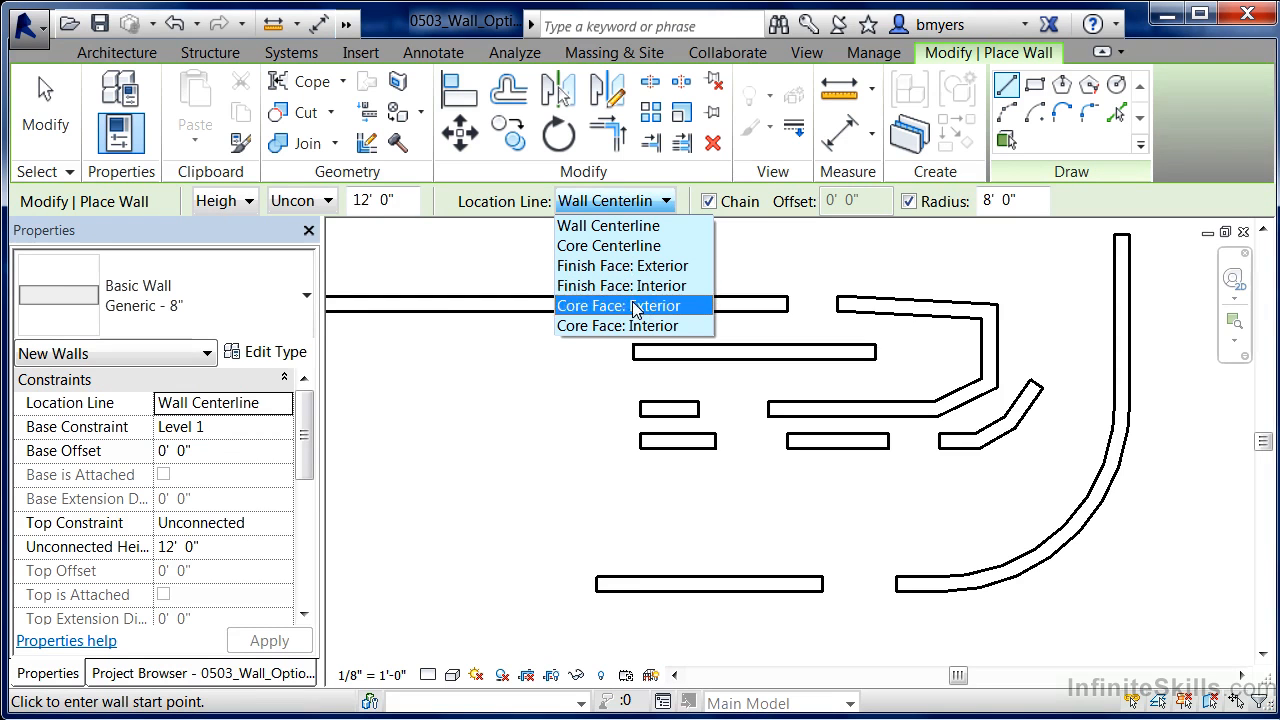
{"action": "mouse_move", "coordinate": [690, 266]}
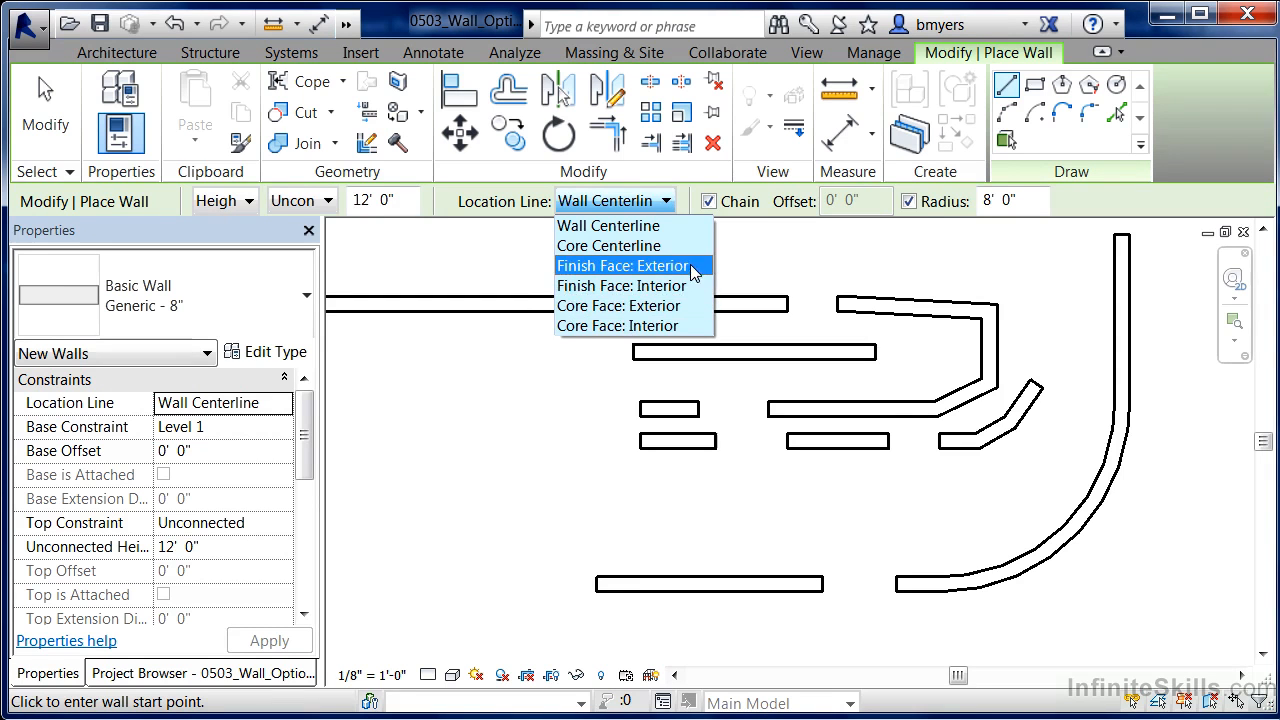
{"action": "mouse_move", "coordinate": [634, 325]}
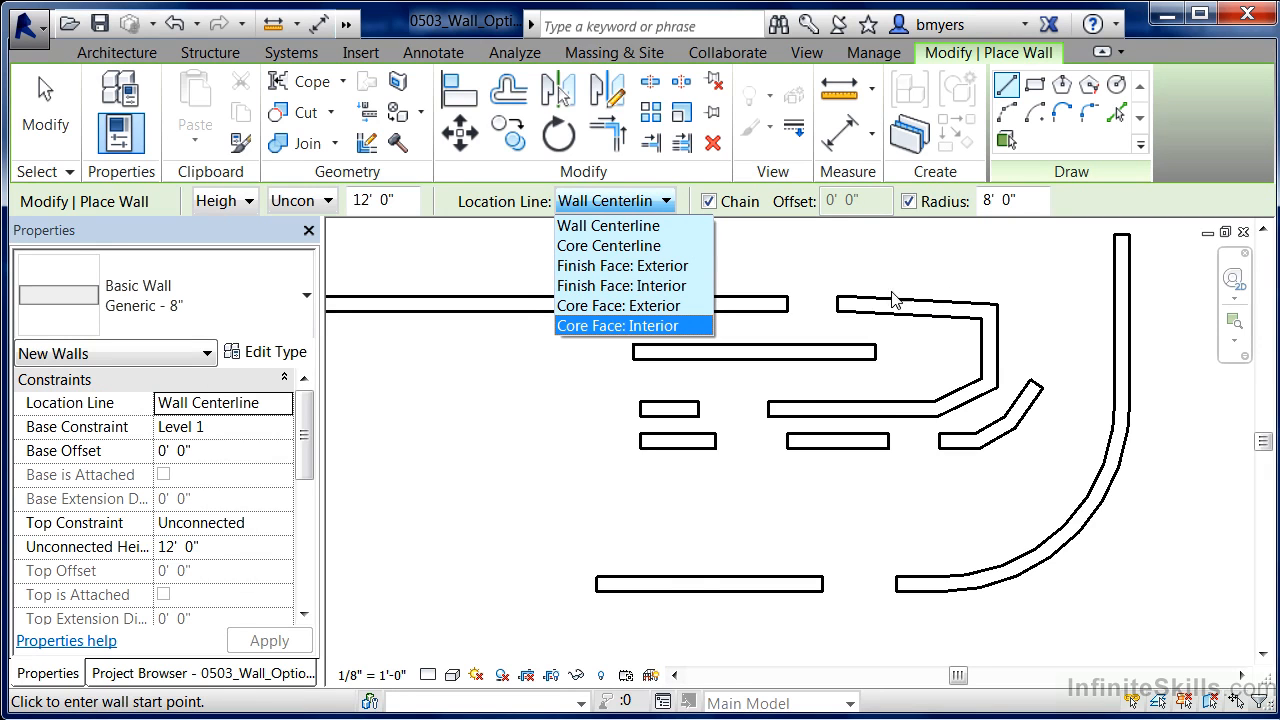
{"action": "mouse_move", "coordinate": [645, 587]}
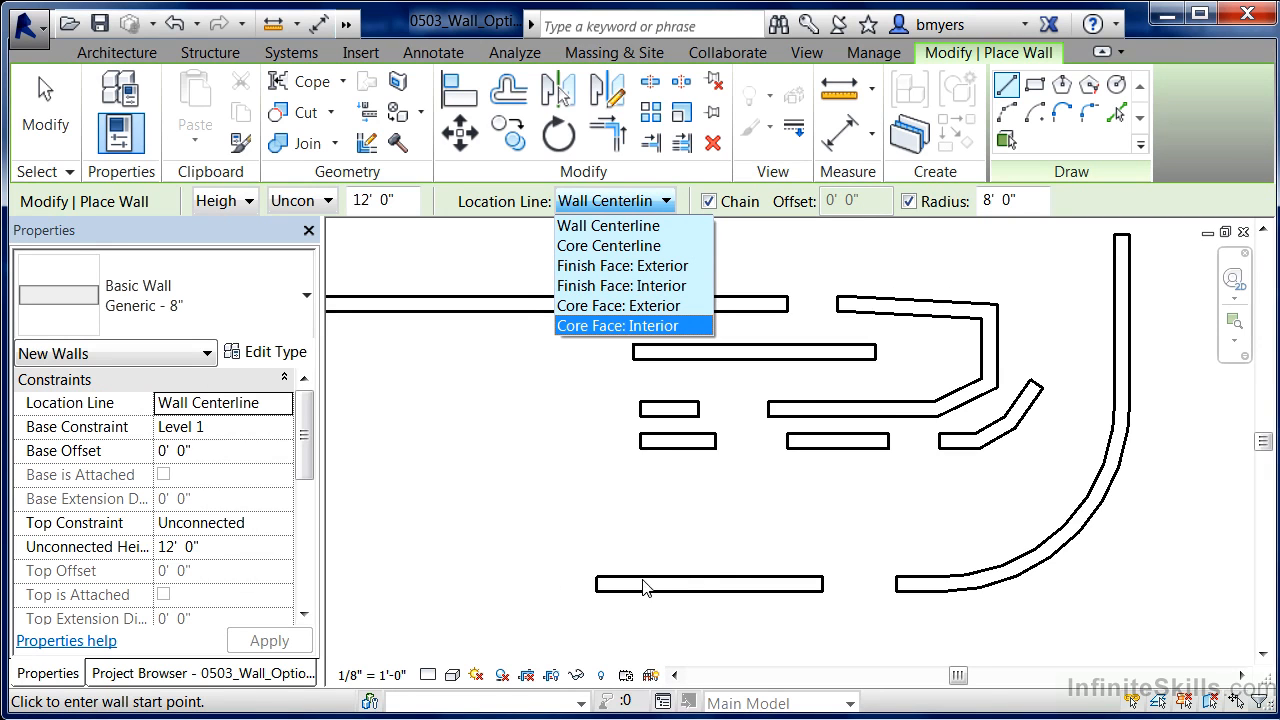
{"action": "mouse_move", "coordinate": [878, 541]}
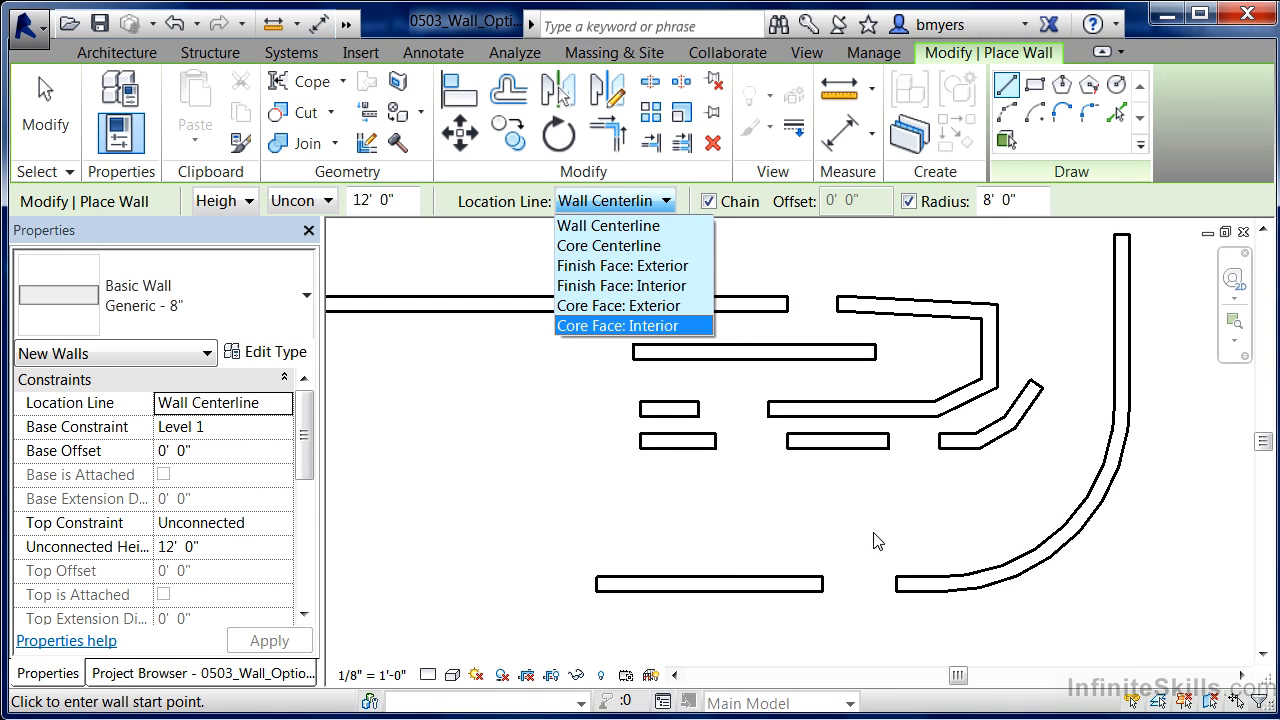
{"action": "mouse_move", "coordinate": [912, 577]}
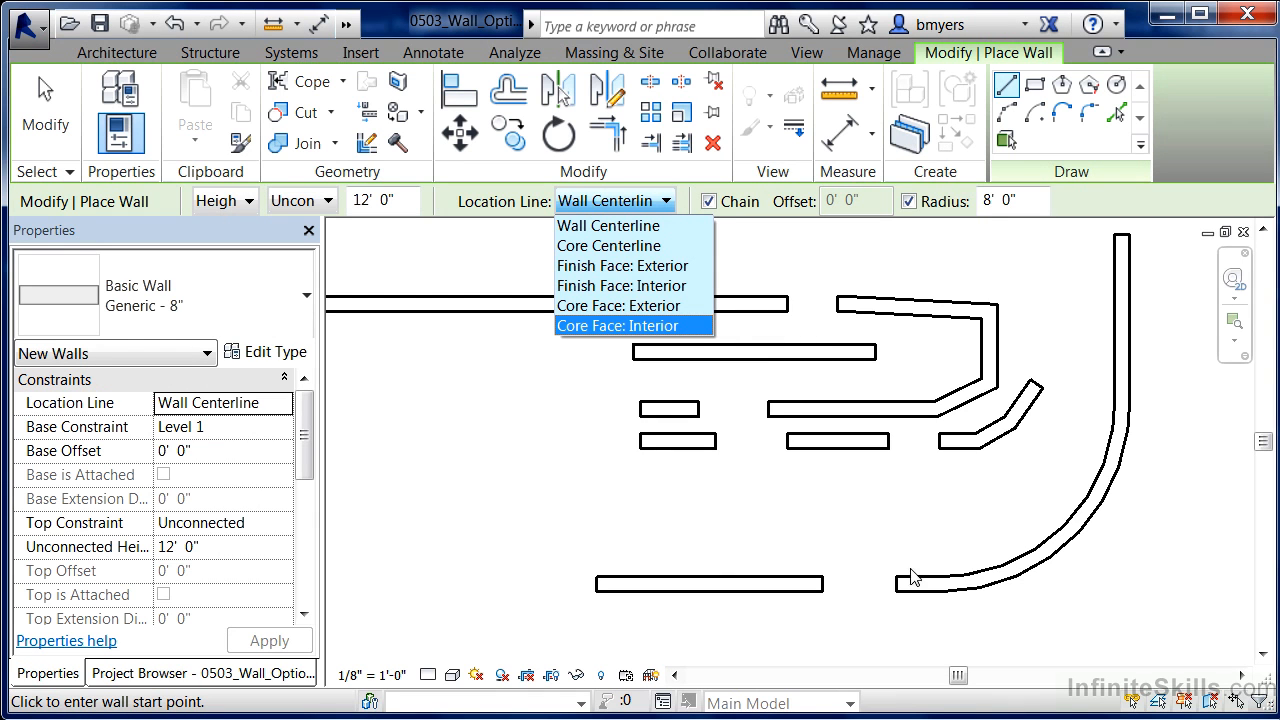
{"action": "mouse_move", "coordinate": [893, 581]}
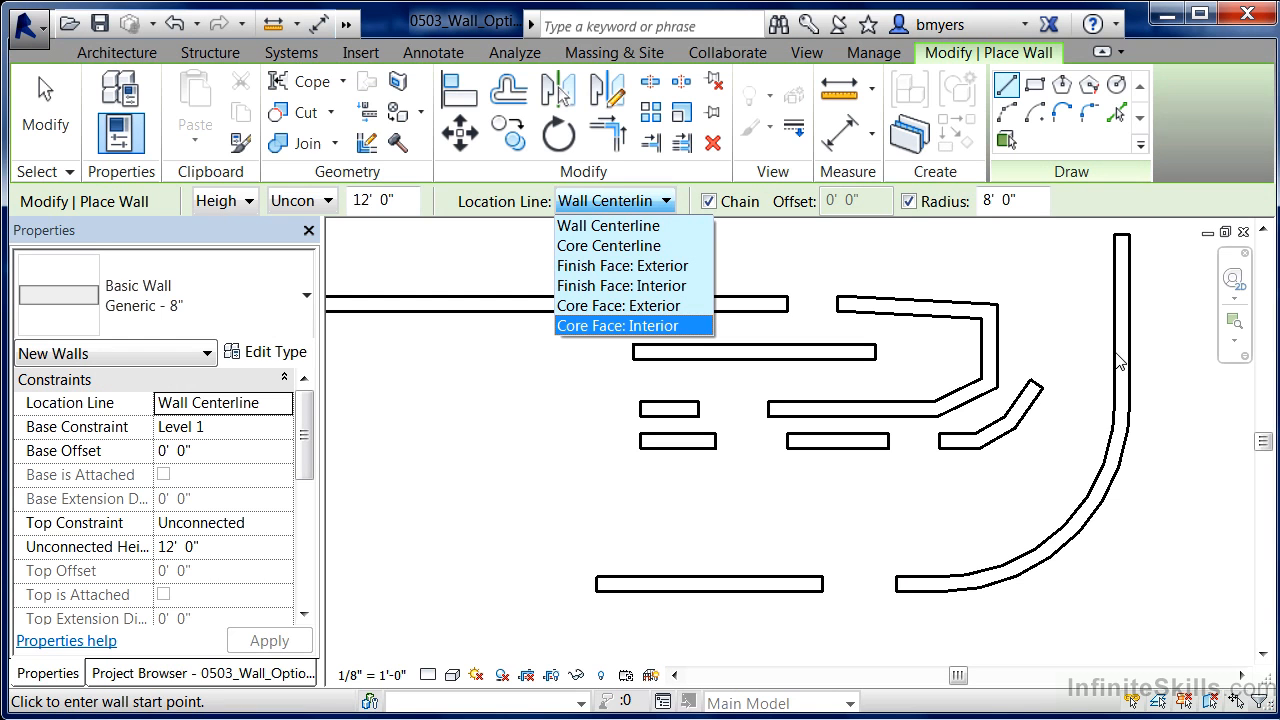
{"action": "mouse_move", "coordinate": [1157, 349]}
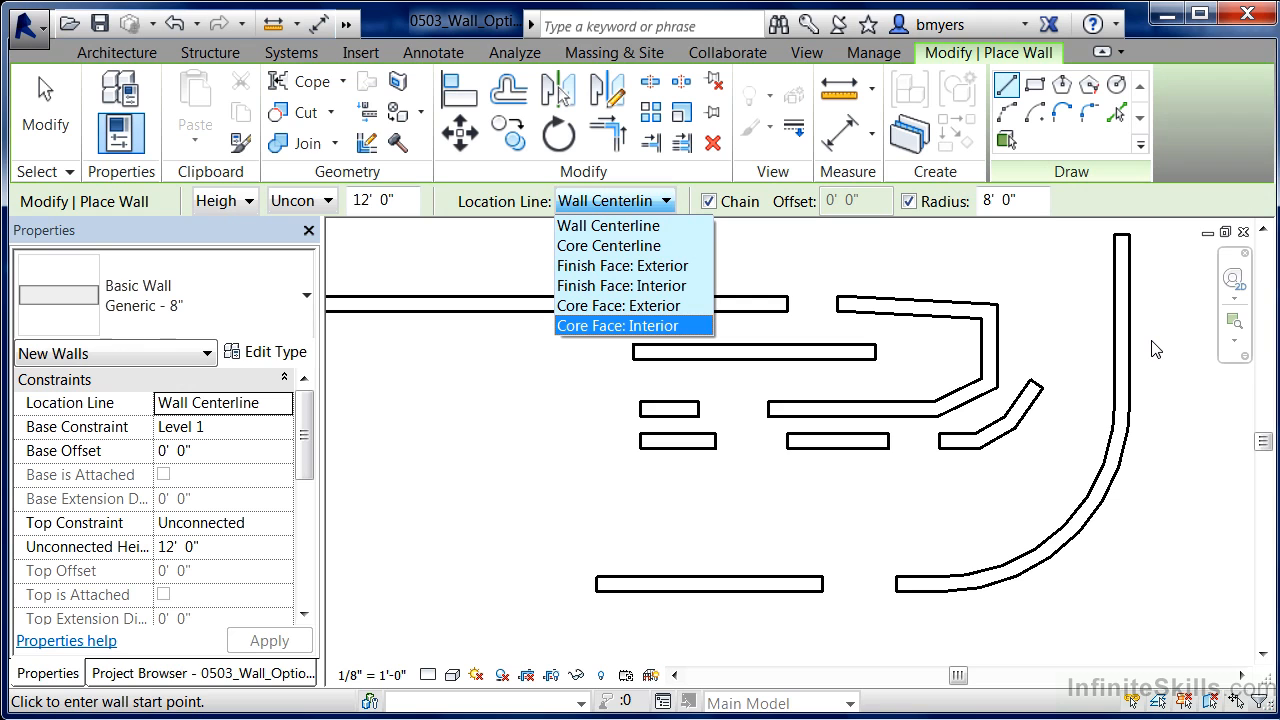